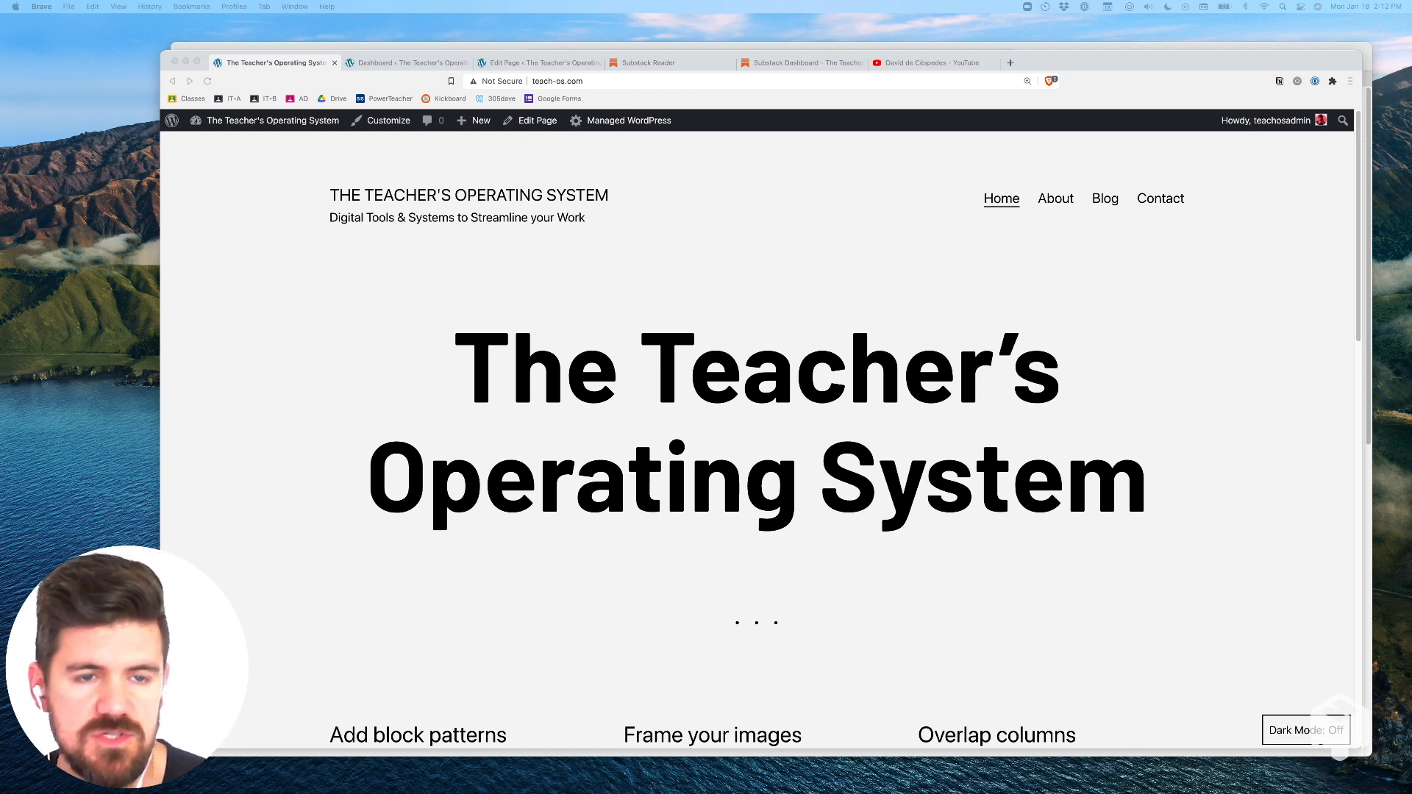
mouse_move(872, 287)
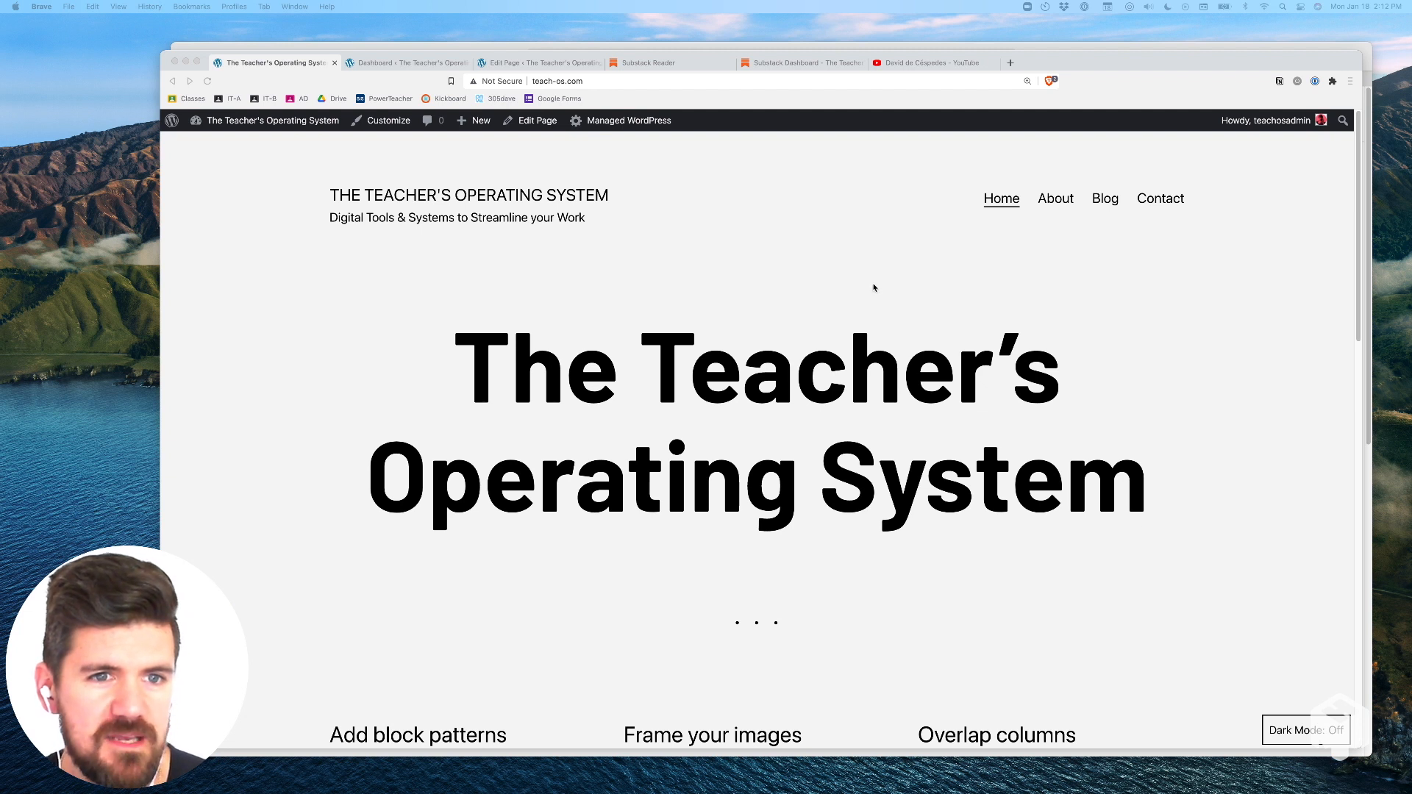
mouse_move(372, 75)
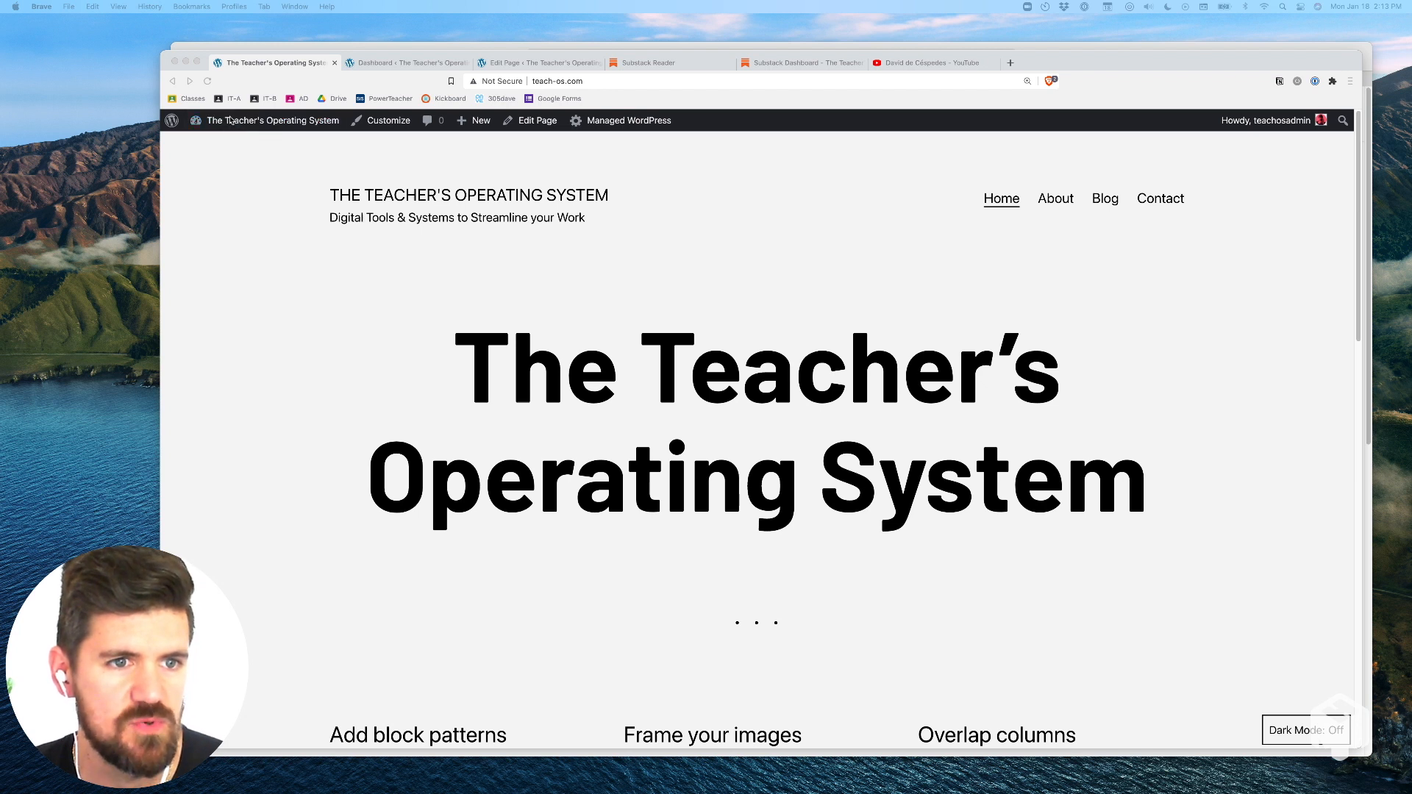
mouse_move(270, 119)
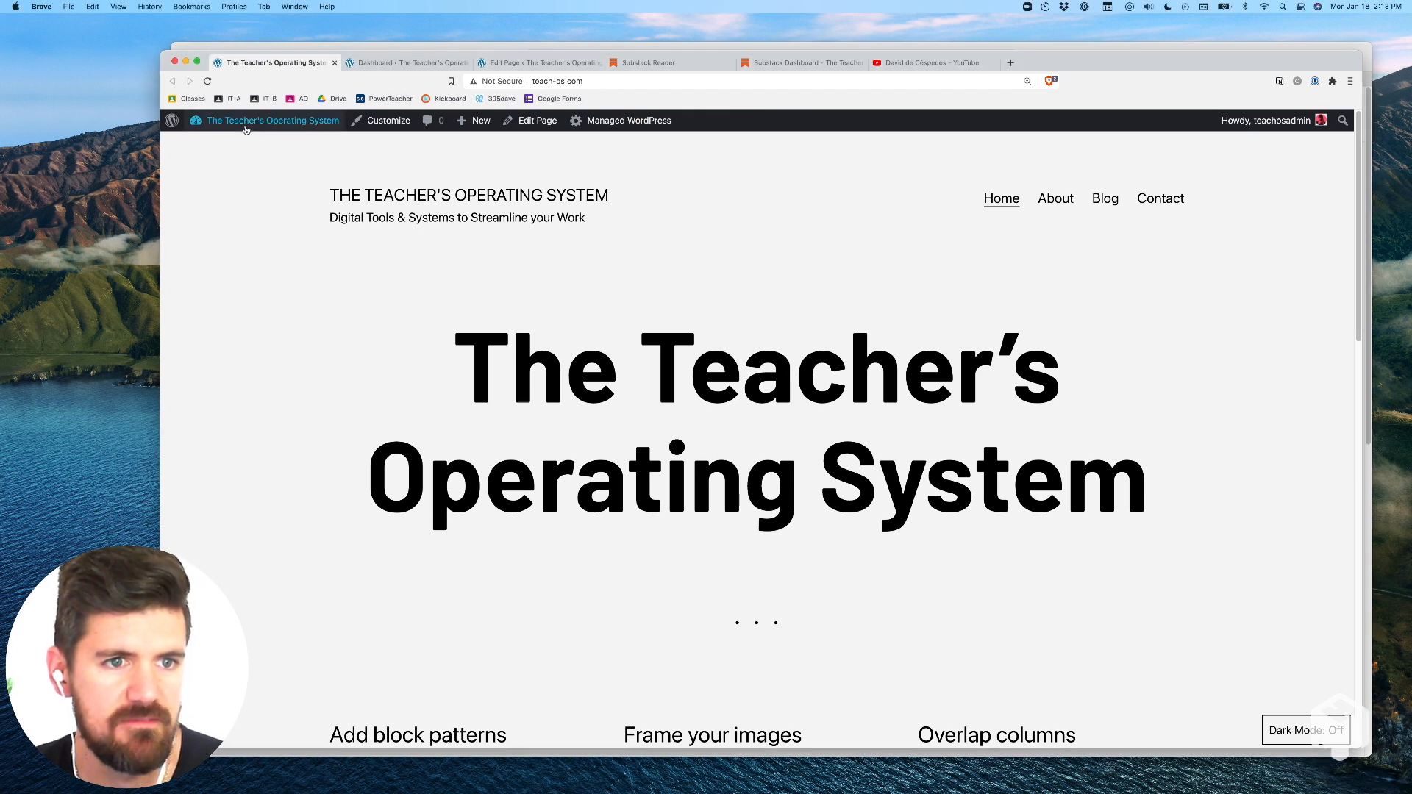
- Load the WordPress admin dashboard, then switch to the Substack Reader inbox with The Teacher's Operating System newsletter
left_click(272, 119)
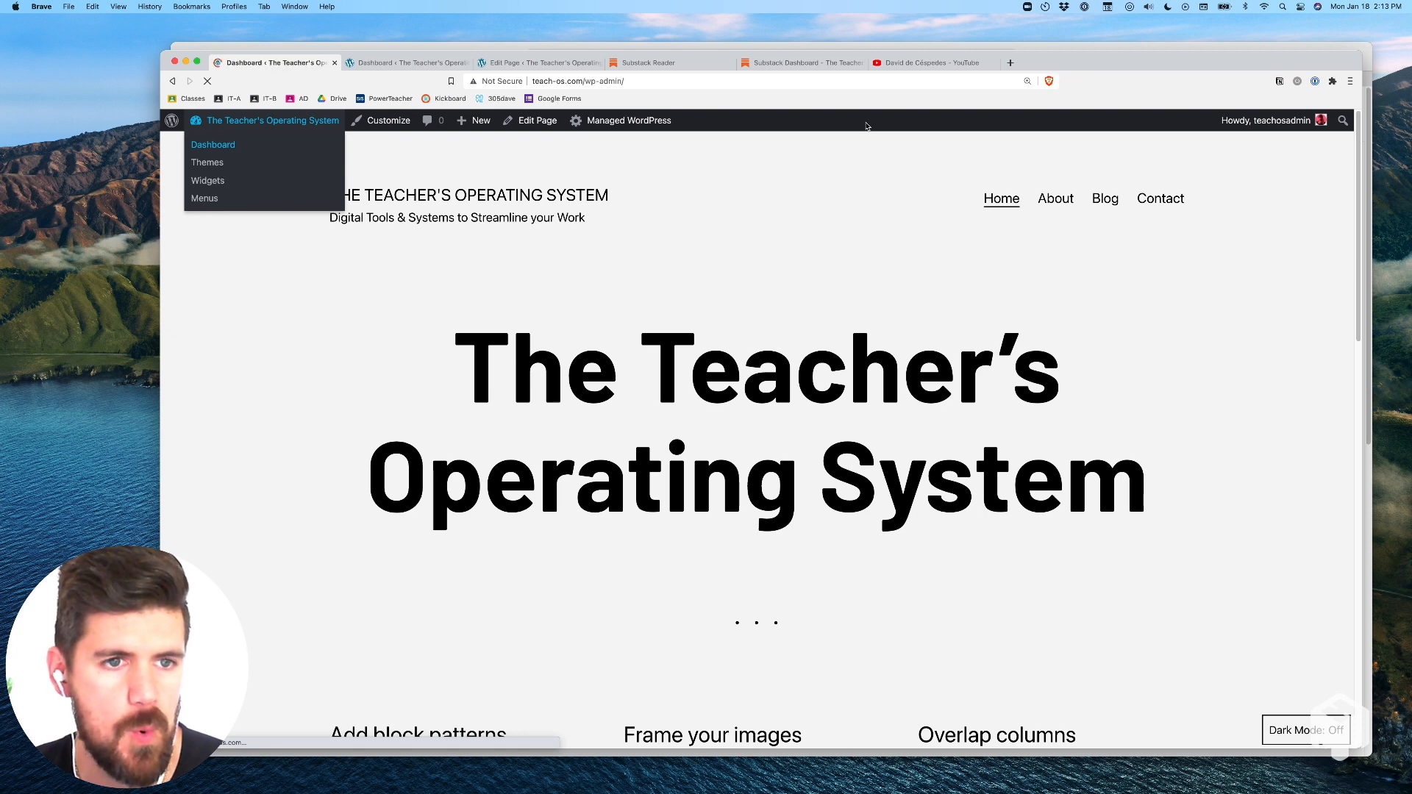
left_click(212, 144)
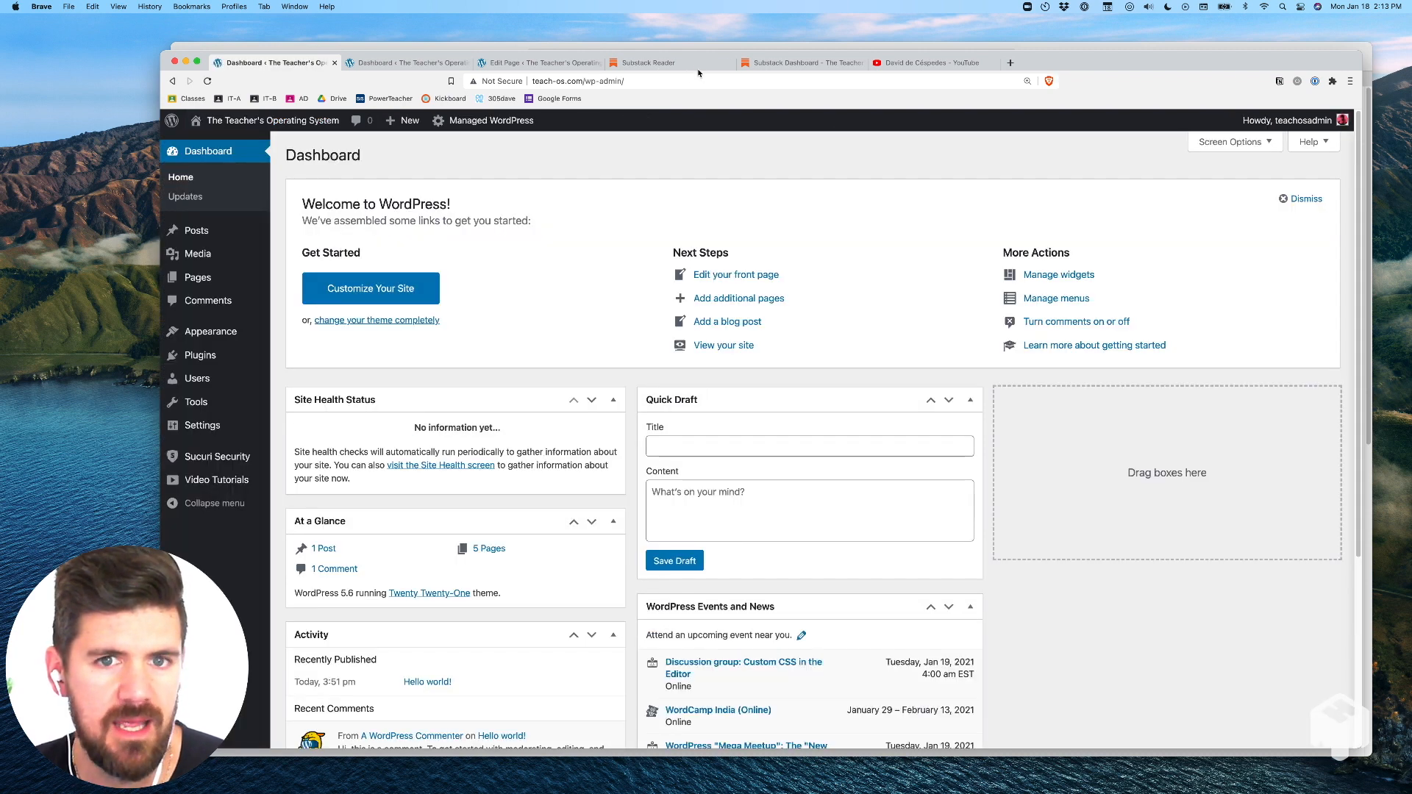
left_click(648, 62)
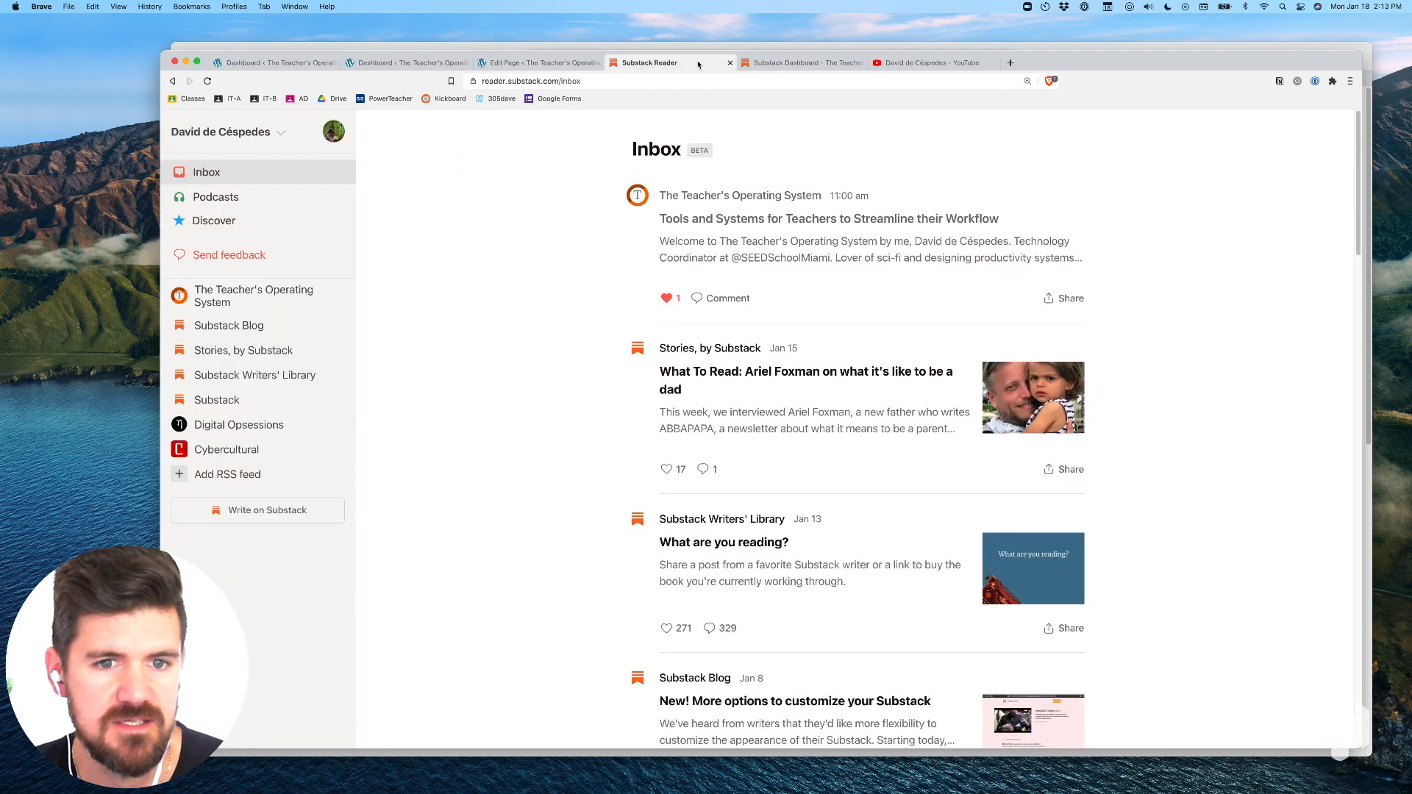
mouse_move(513, 343)
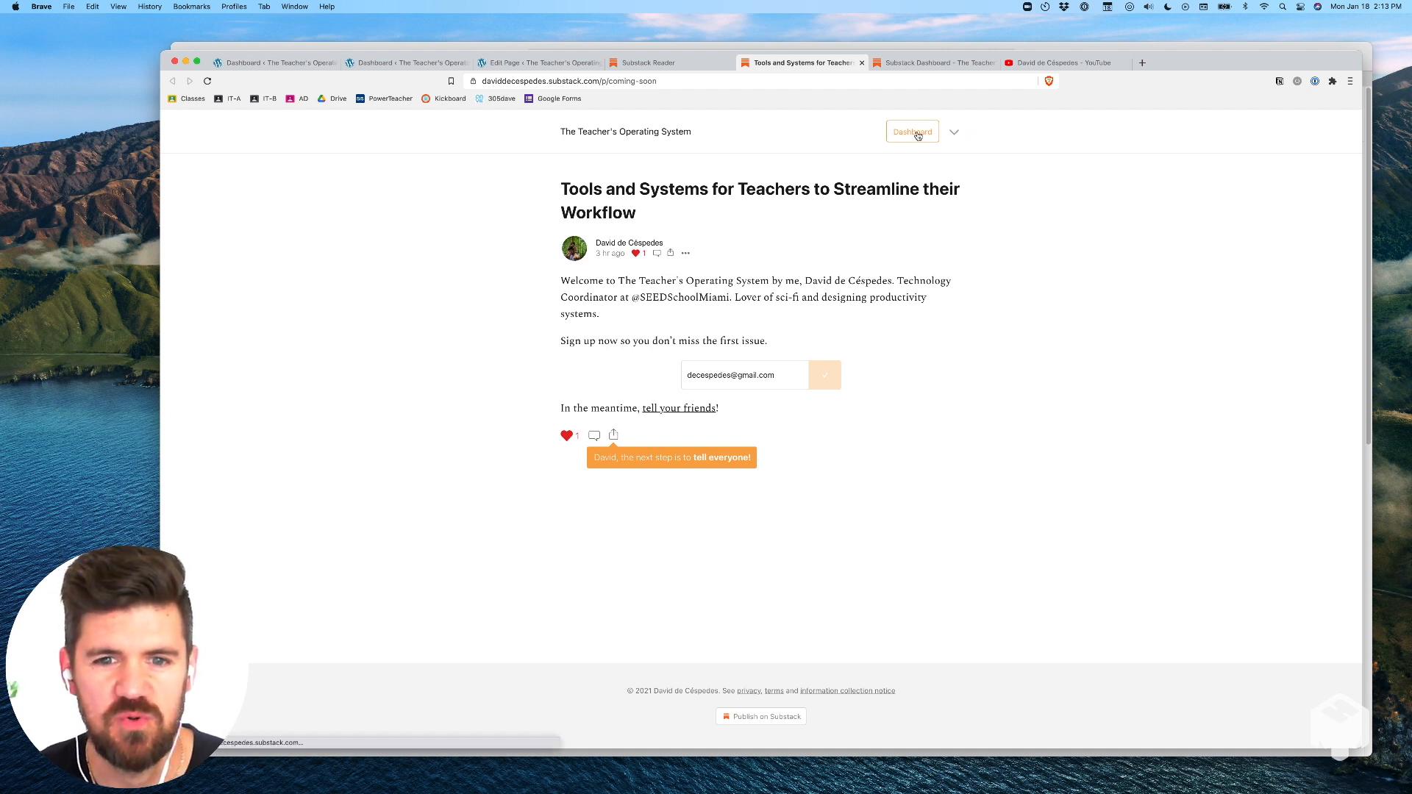
- Go to the publication's Dashboard > Settings and scroll to 'Embed email signup form on other websites'
left_click(912, 131)
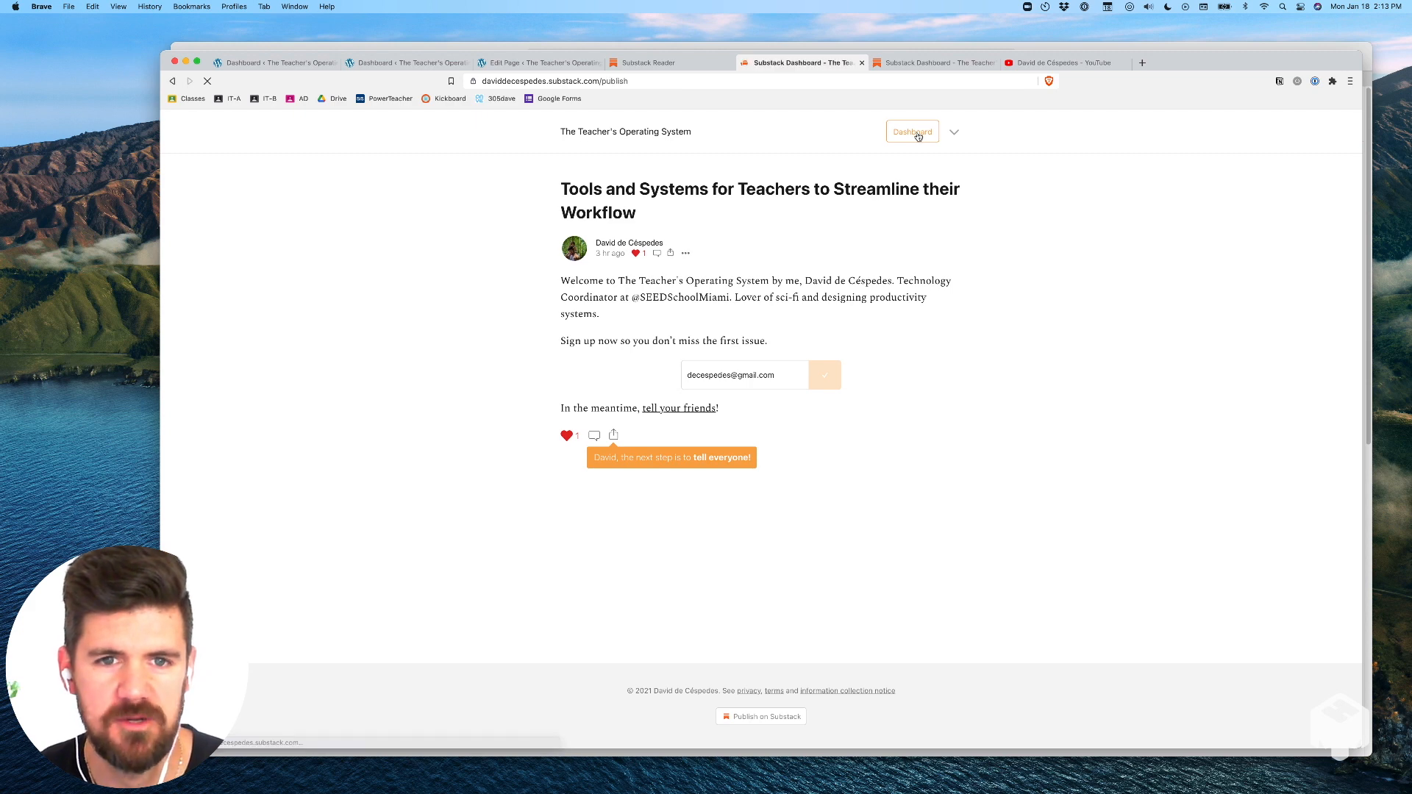
left_click(912, 131)
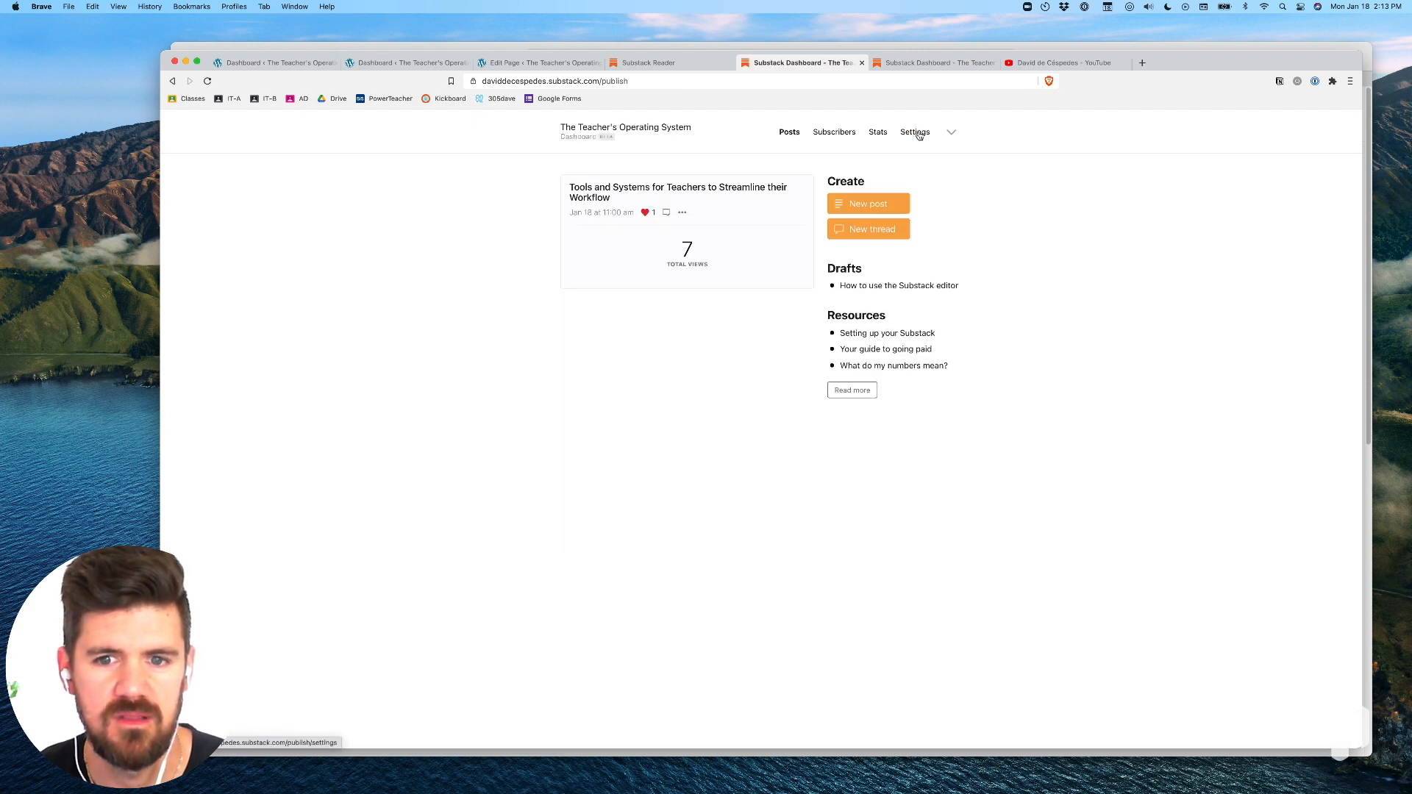
left_click(914, 131)
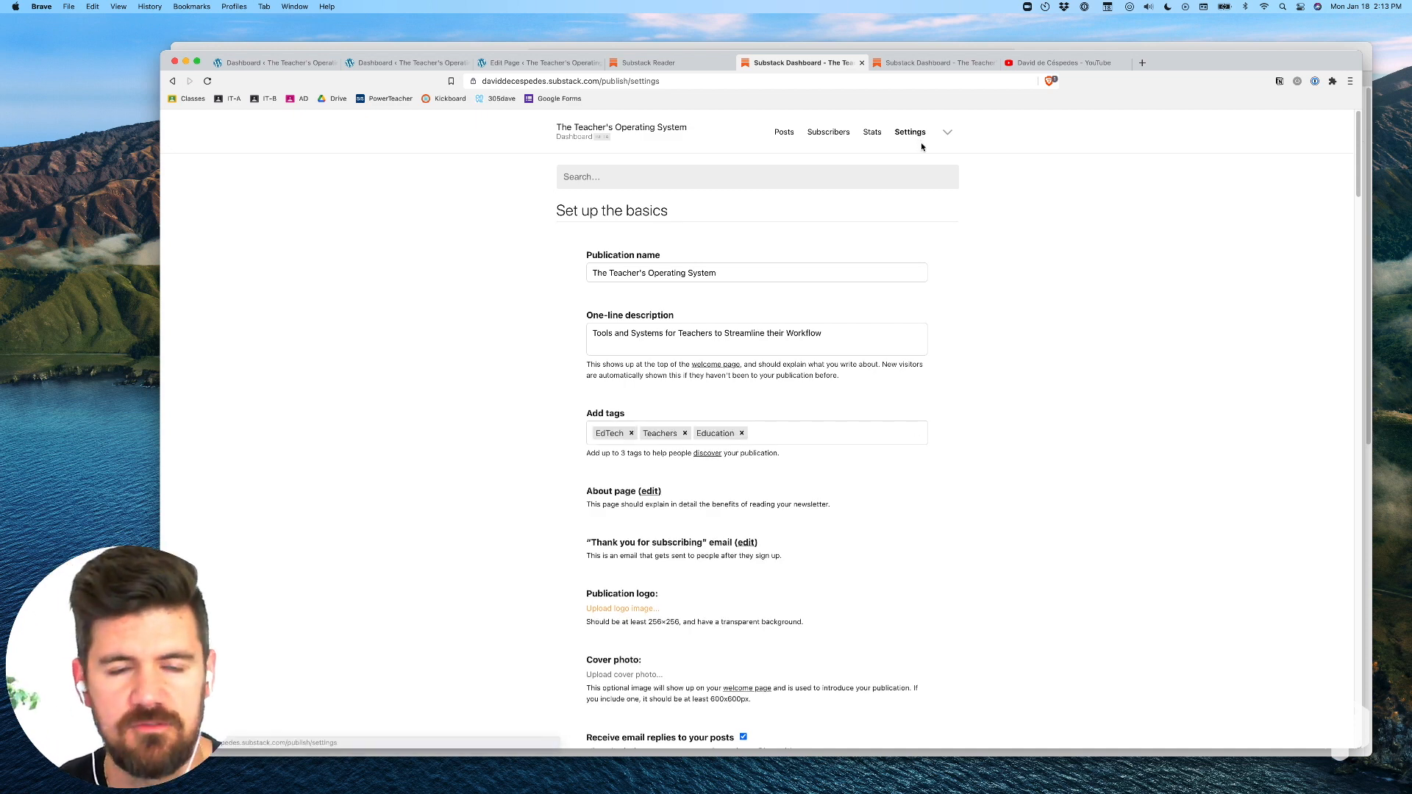
scroll("down", 3)
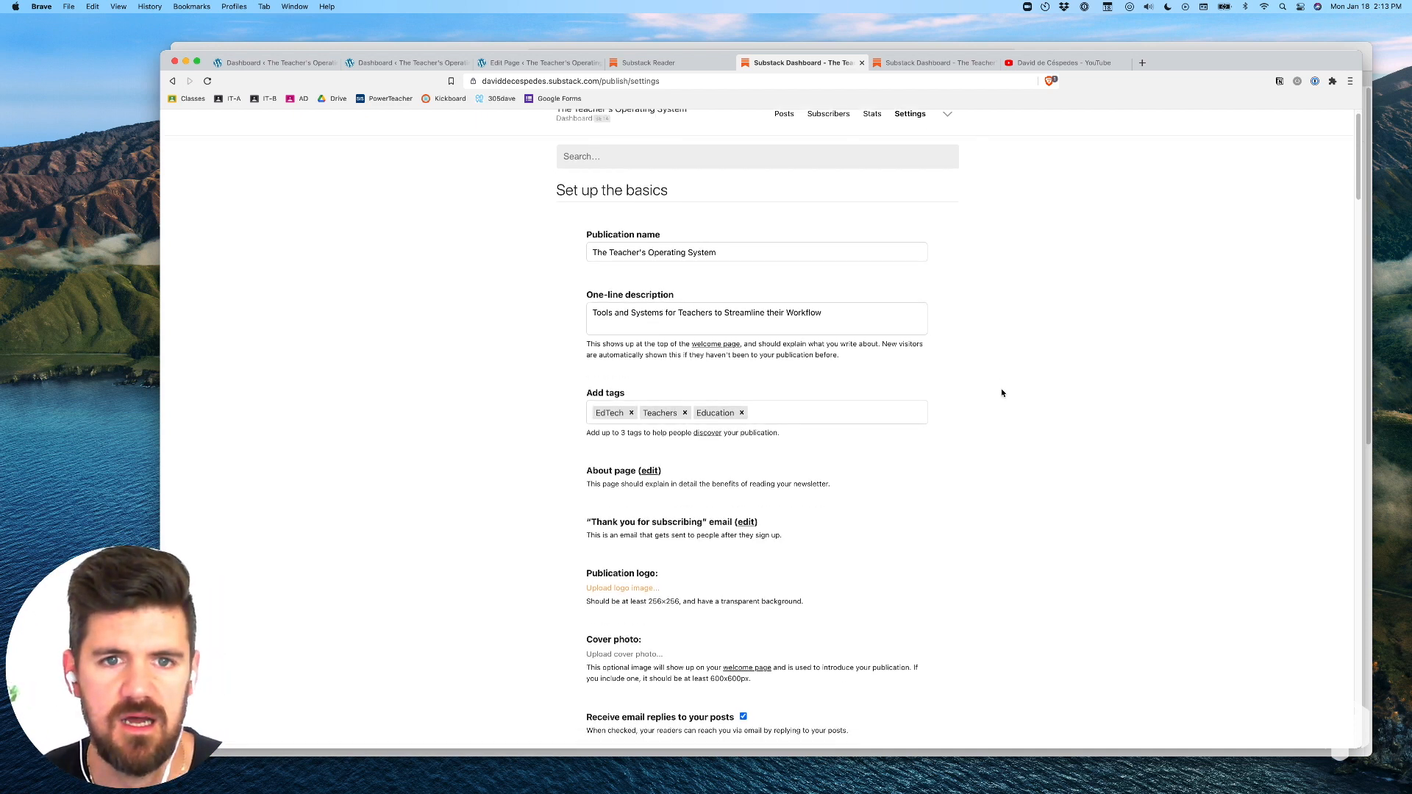
scroll("down", 3)
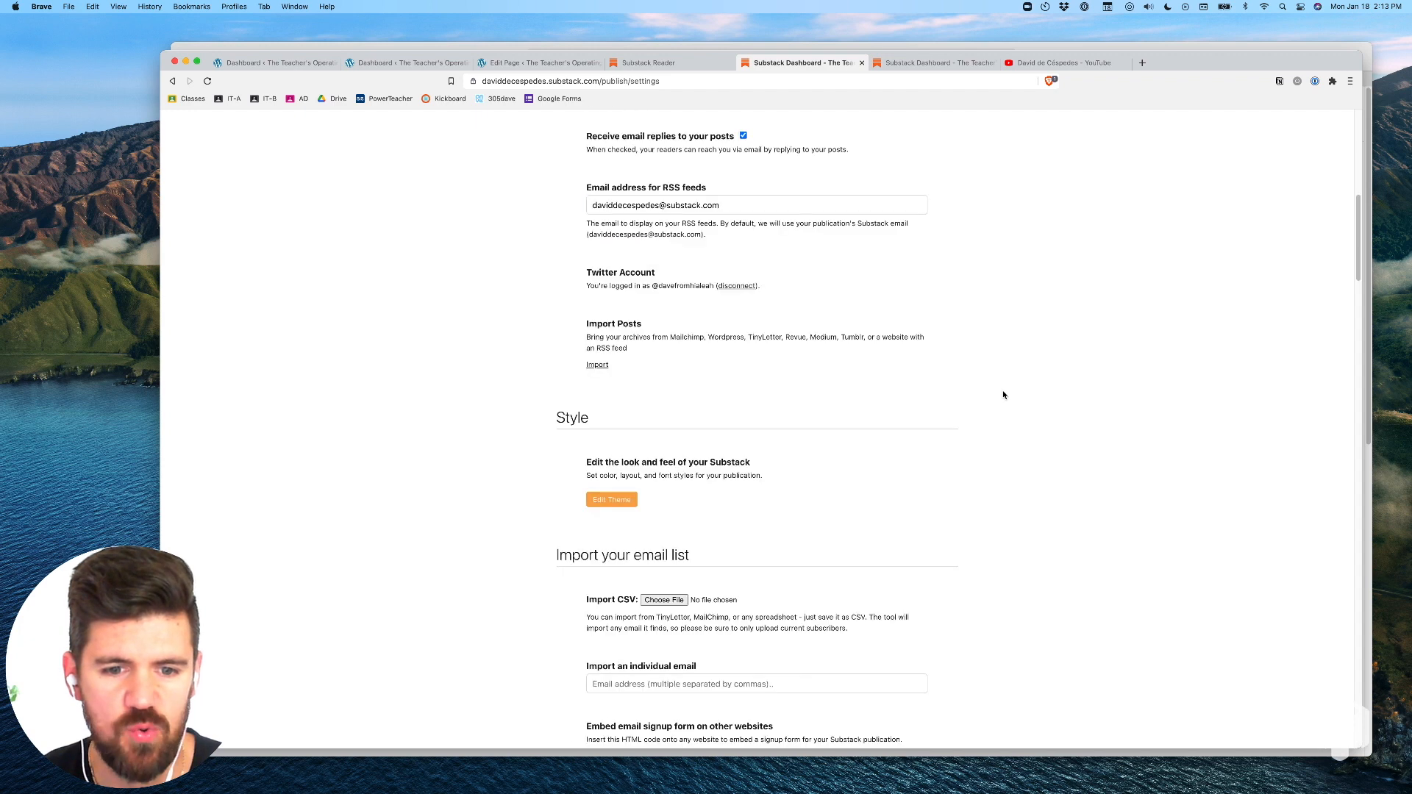
scroll("down", 3)
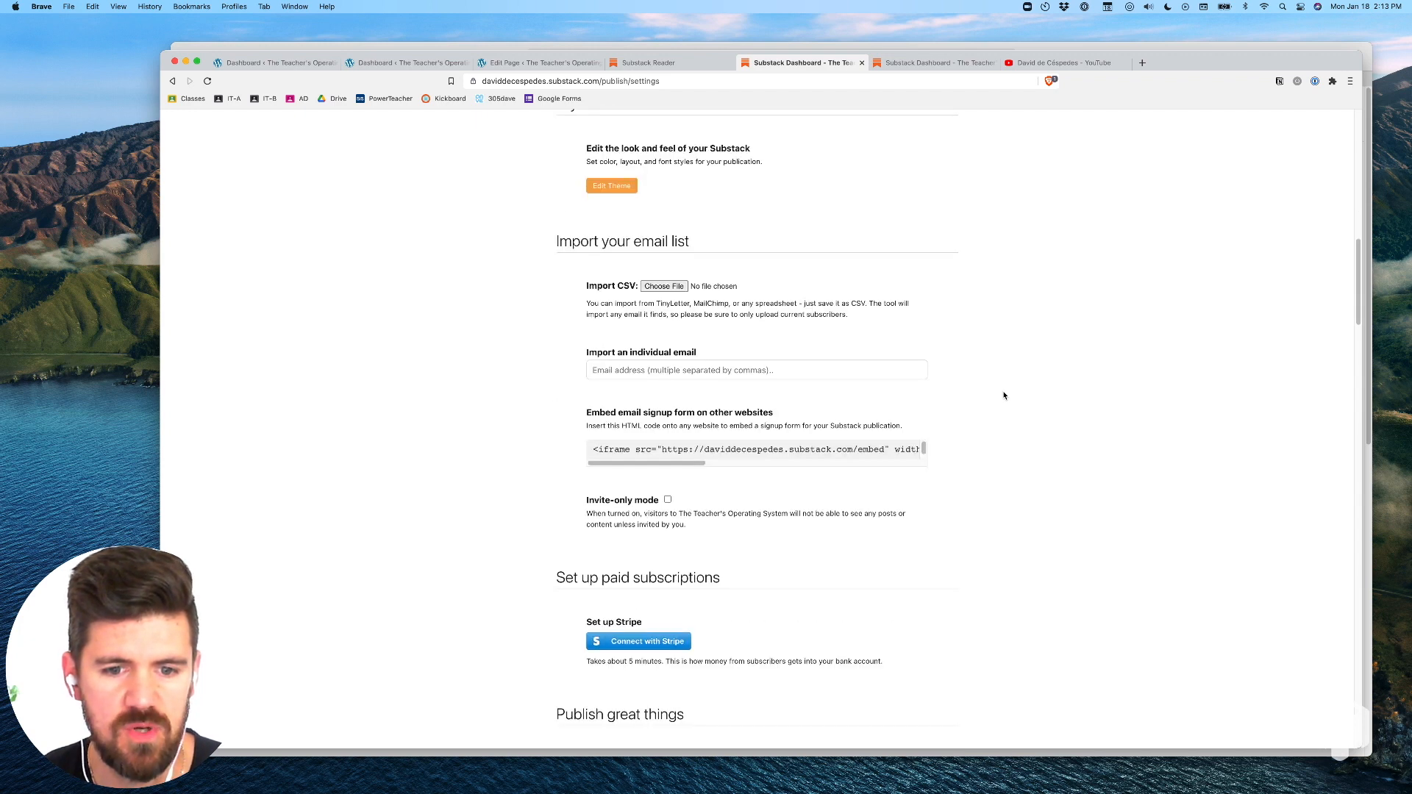
scroll("down", 3)
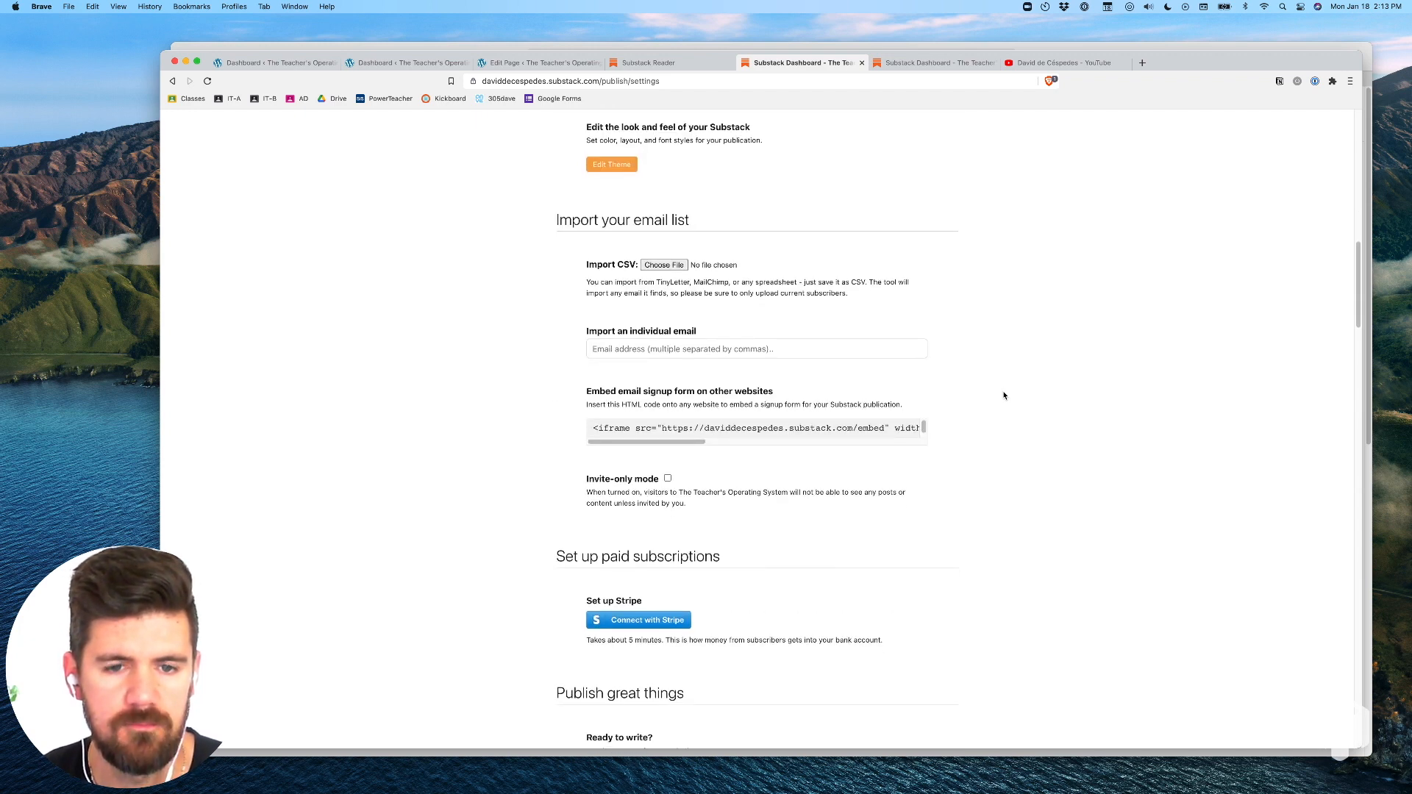
scroll("down", 3)
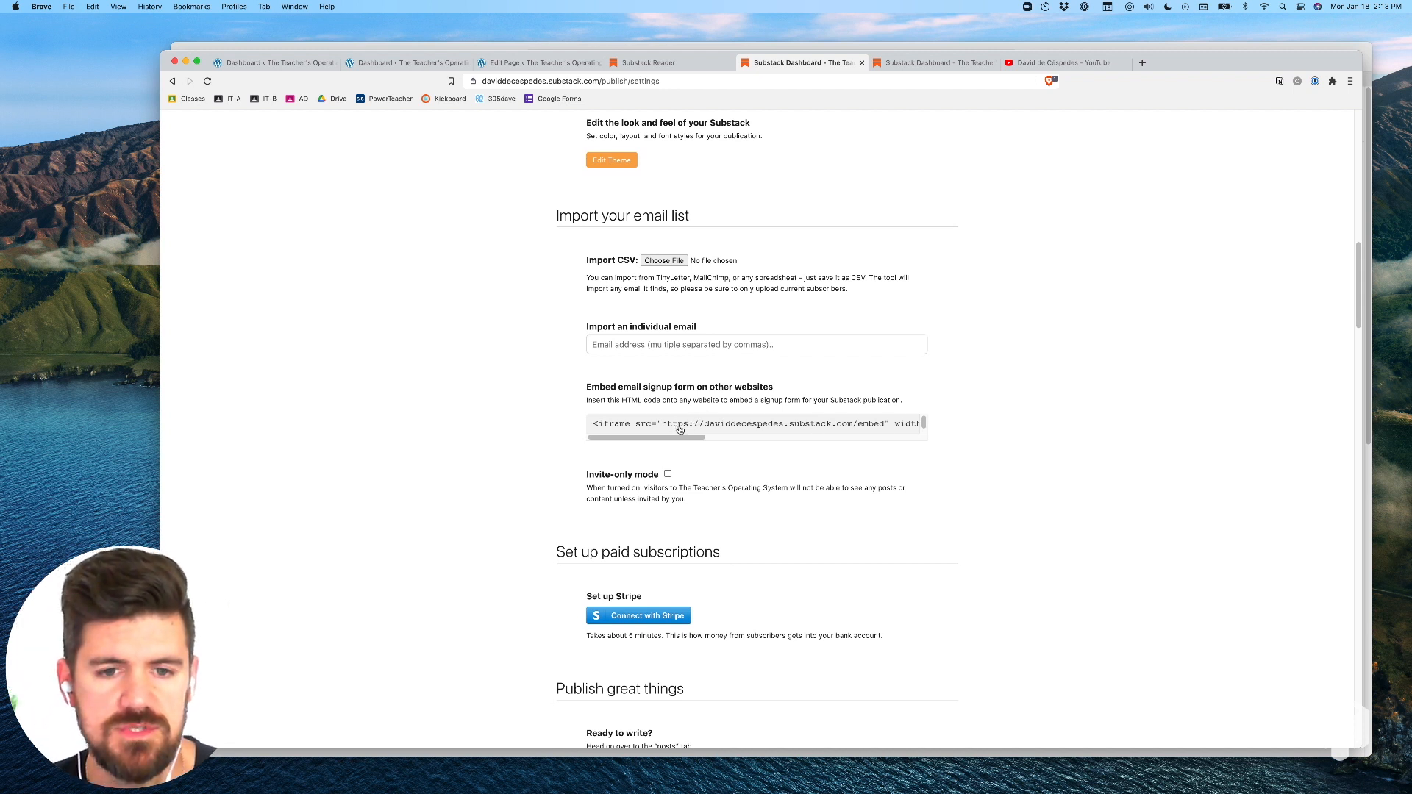
- Select the whole iframe embed code field and copy it to the clipboard
triple_click(756, 423)
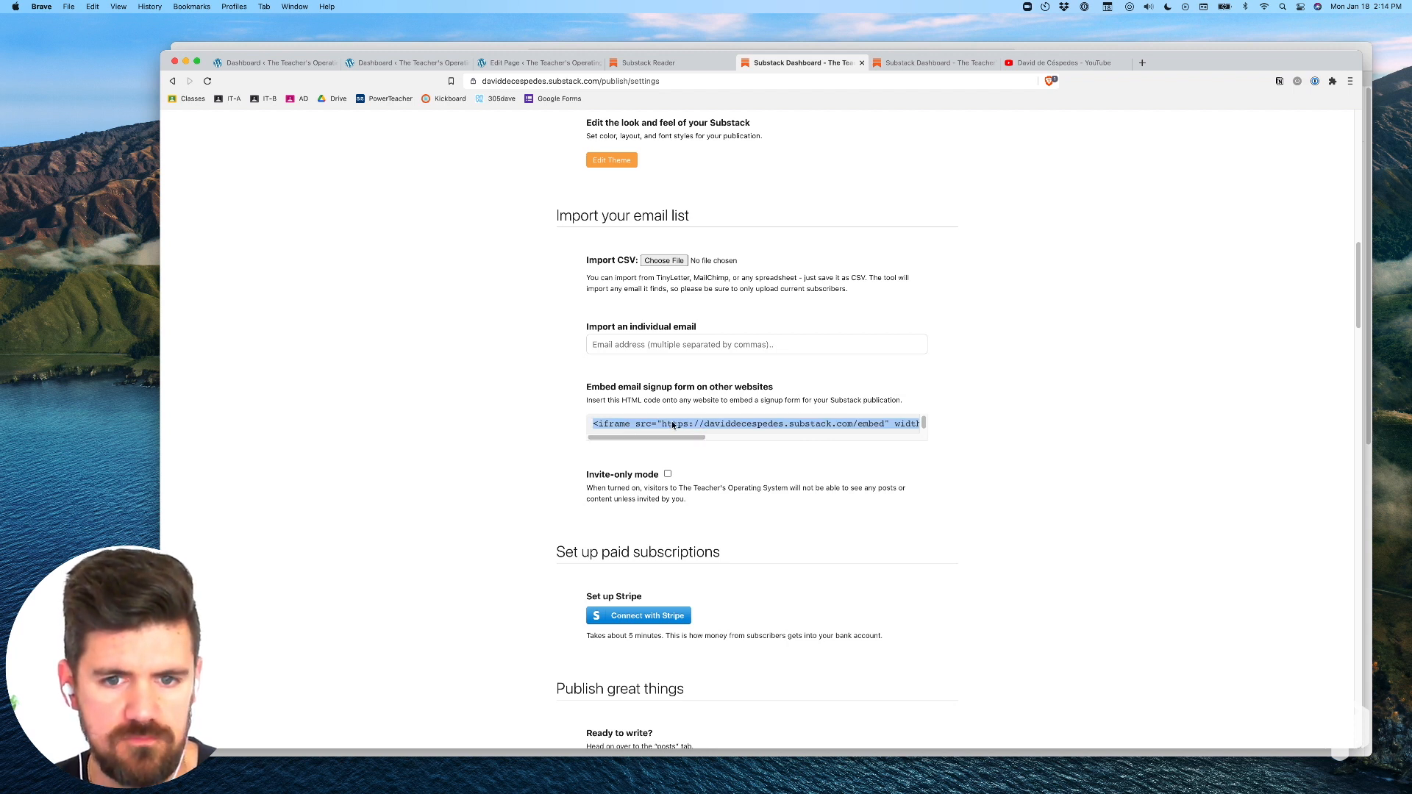
right_click(666, 424)
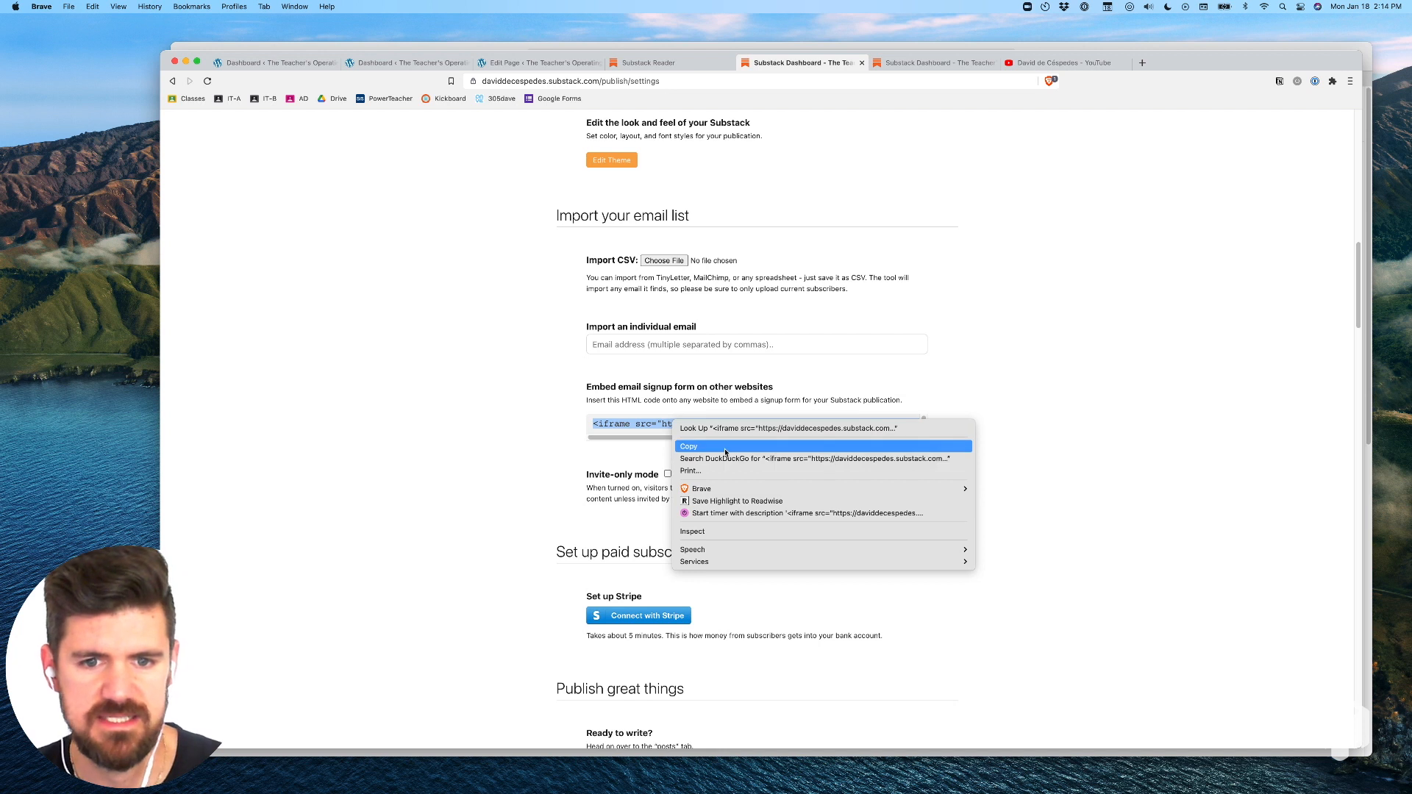
left_click(688, 447)
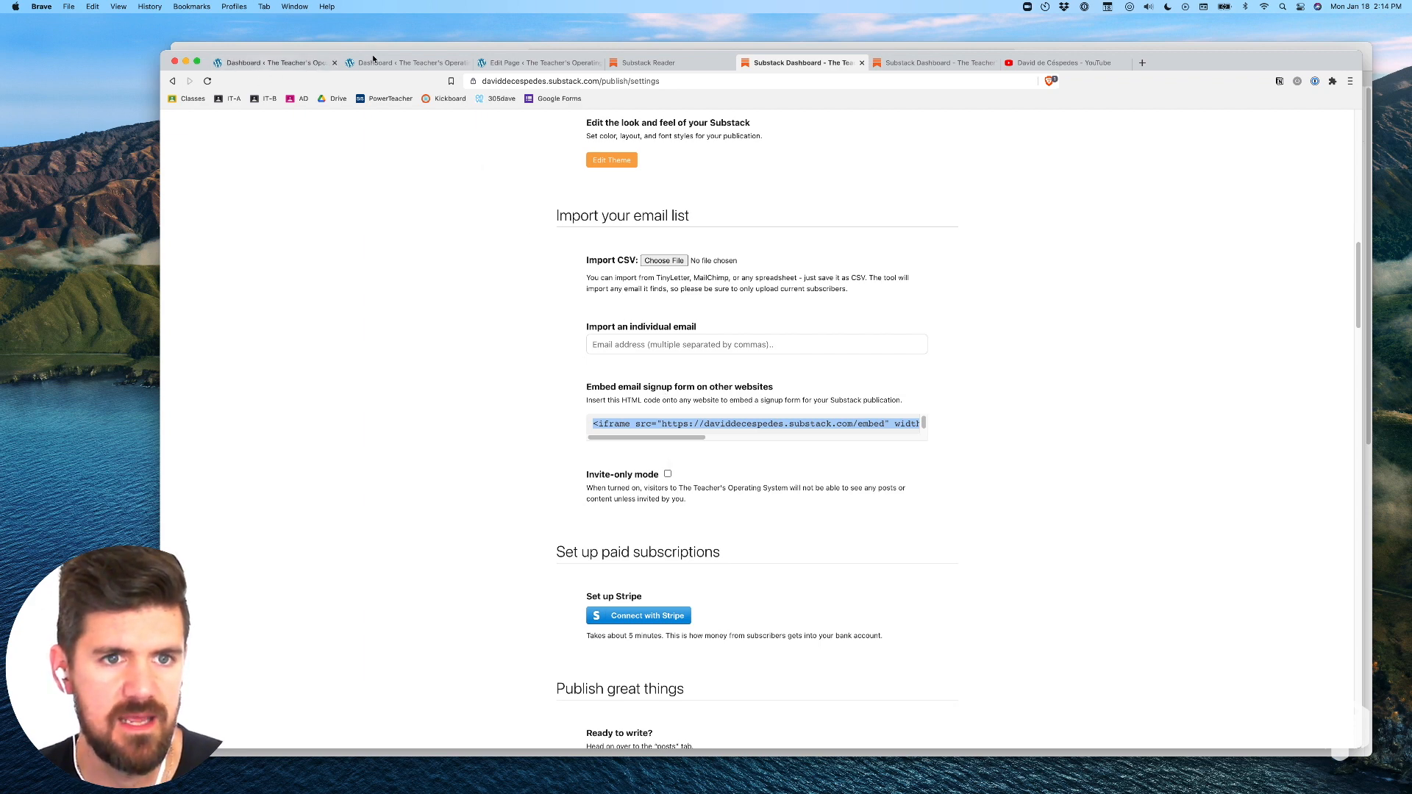
- From the WordPress dashboard, go to Pages > All Pages and edit The Teacher's Operating System front page
left_click(406, 63)
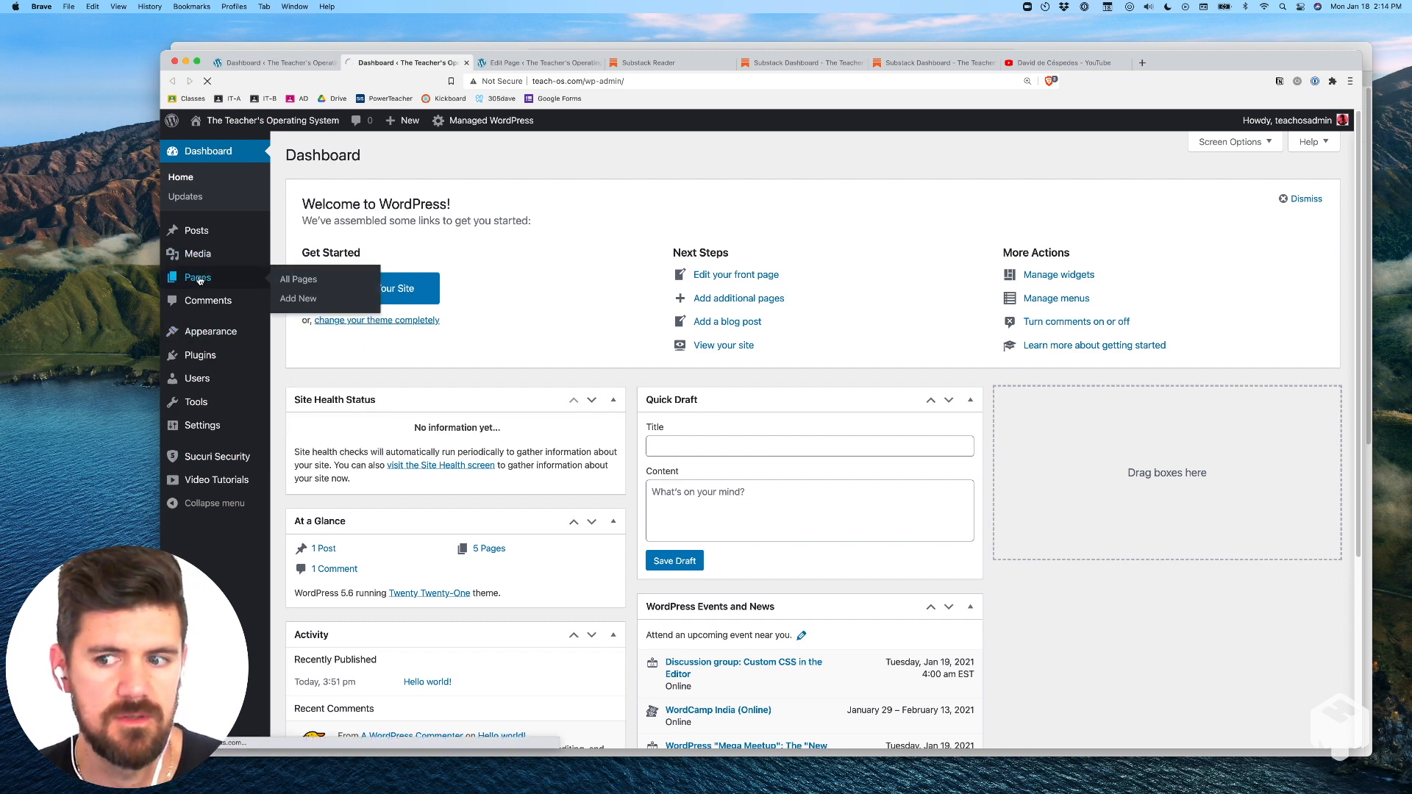
left_click(298, 279)
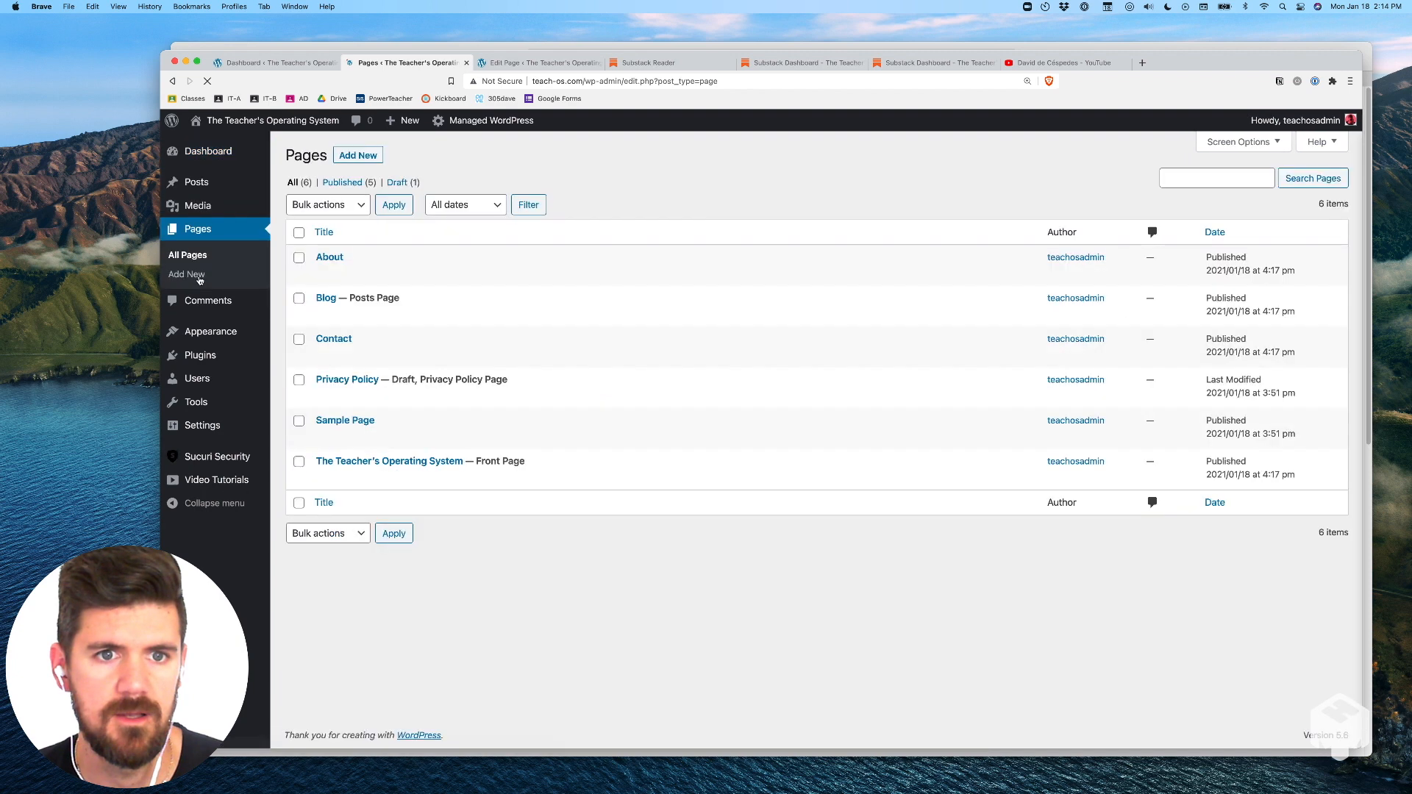
mouse_move(328, 255)
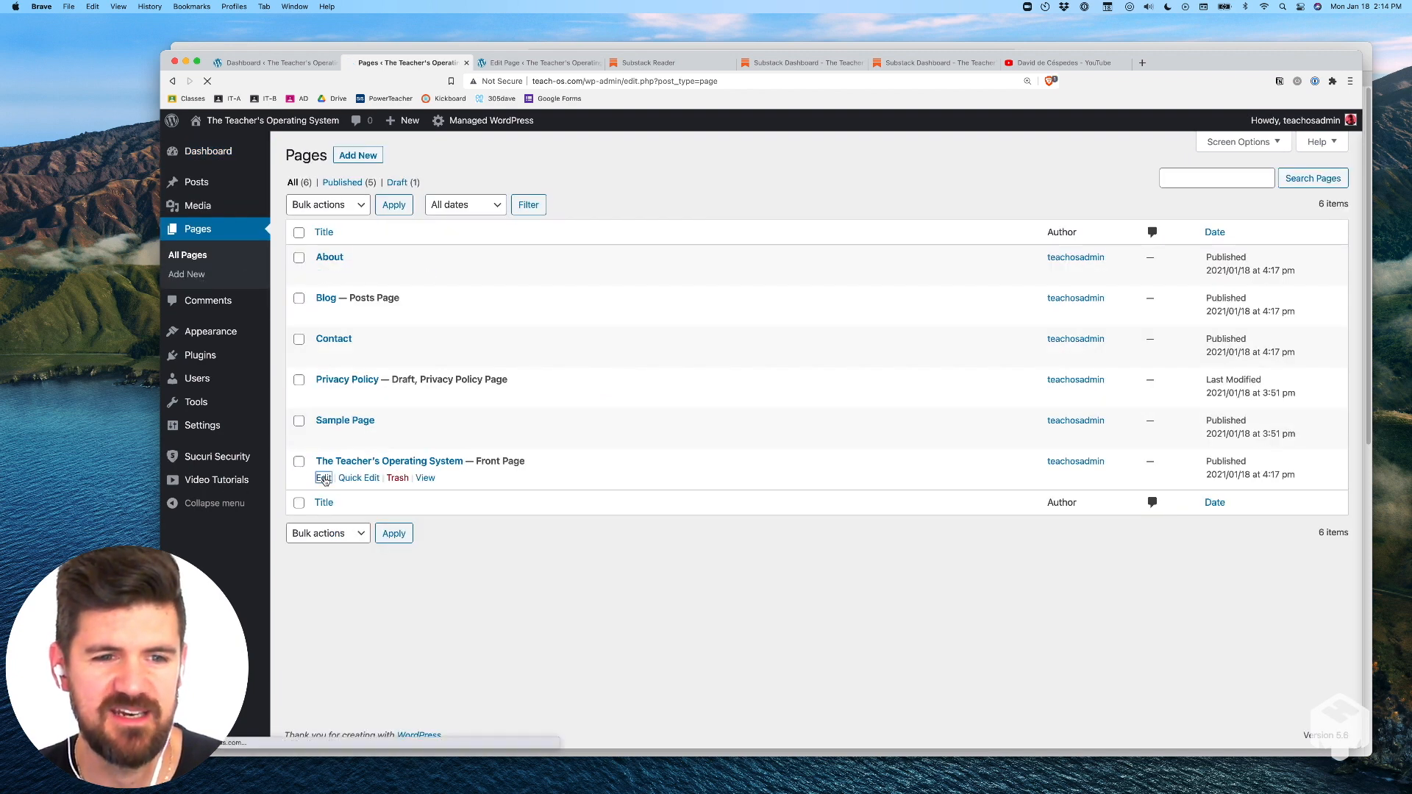
left_click(322, 477)
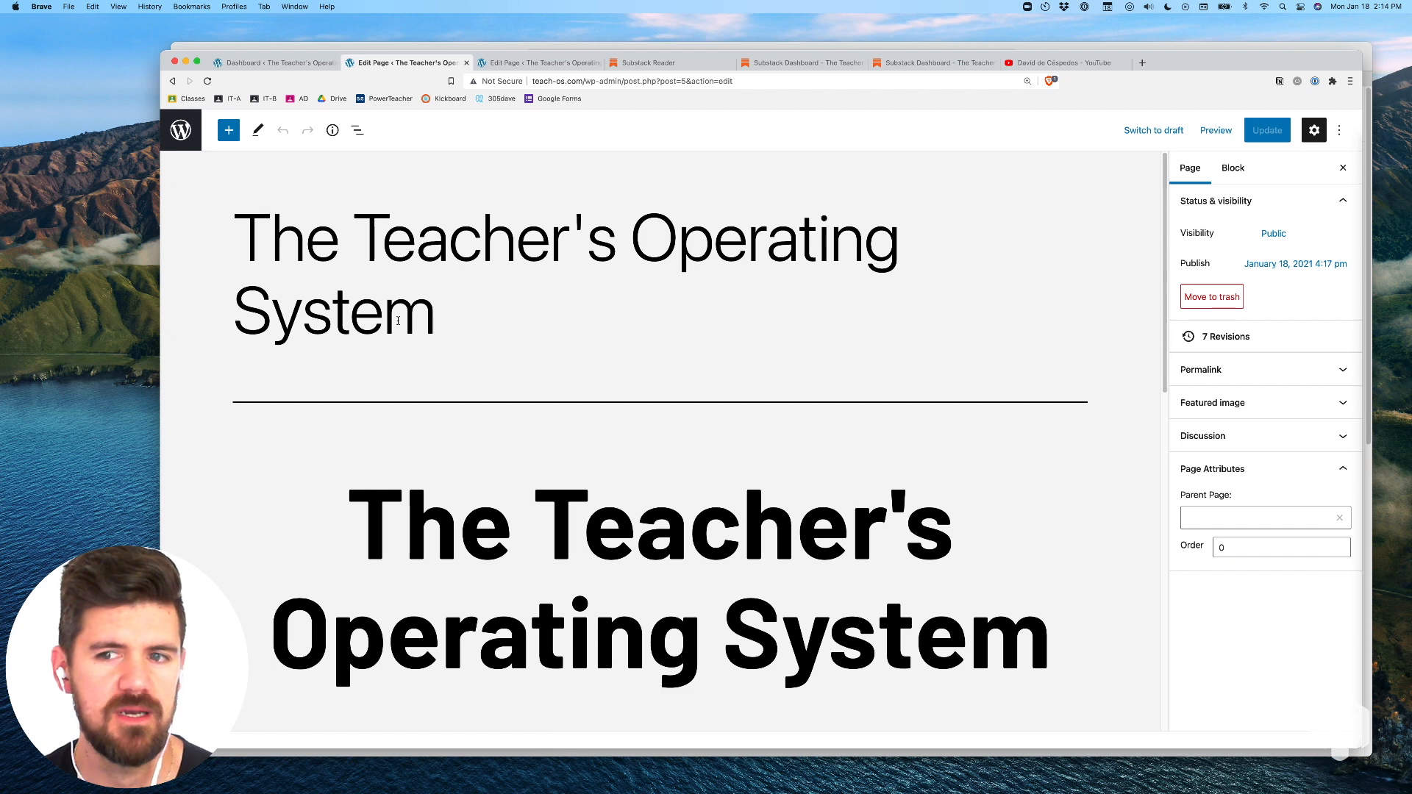
- Insert a Row block from the block inserter below the three feature columns
scroll("down", 3)
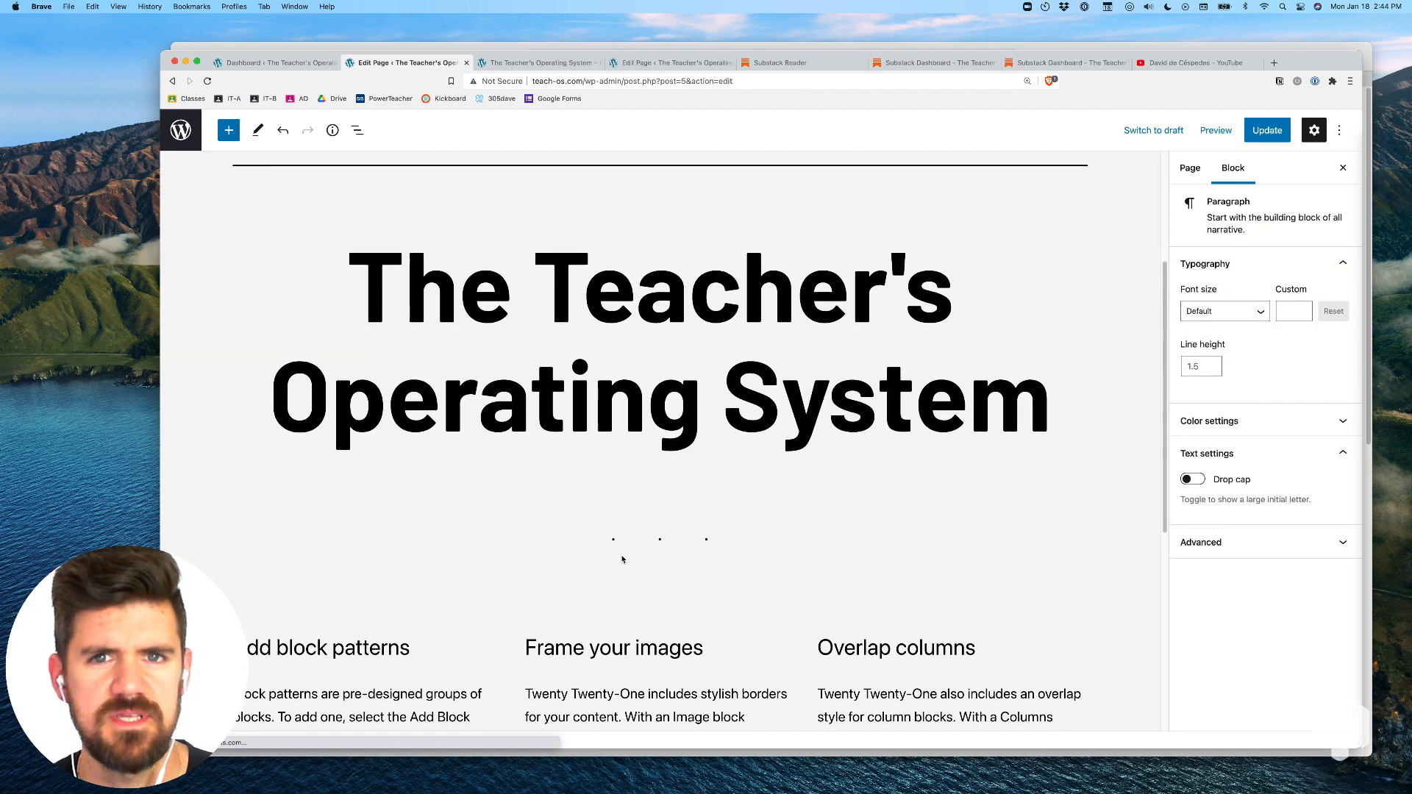
scroll("down", 3)
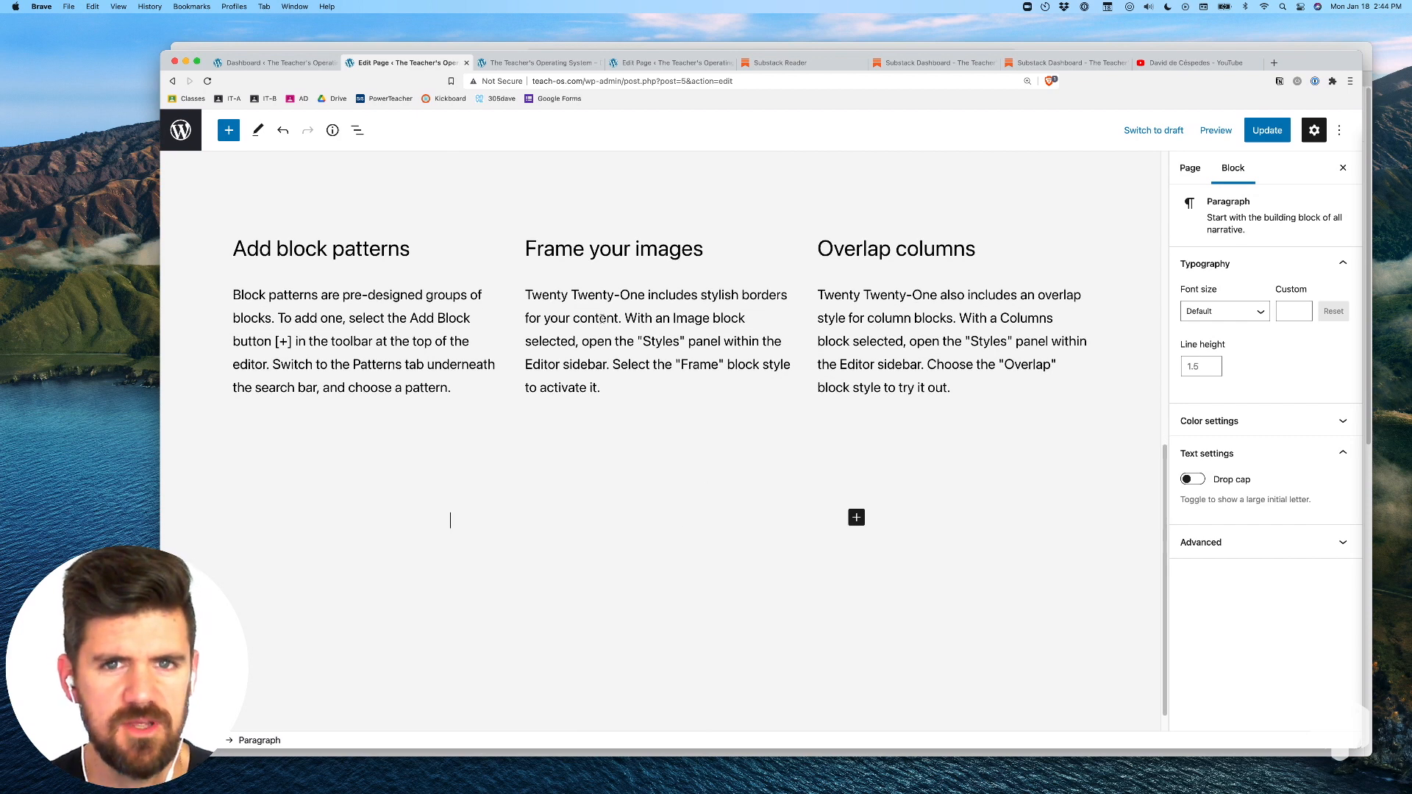
mouse_move(227, 131)
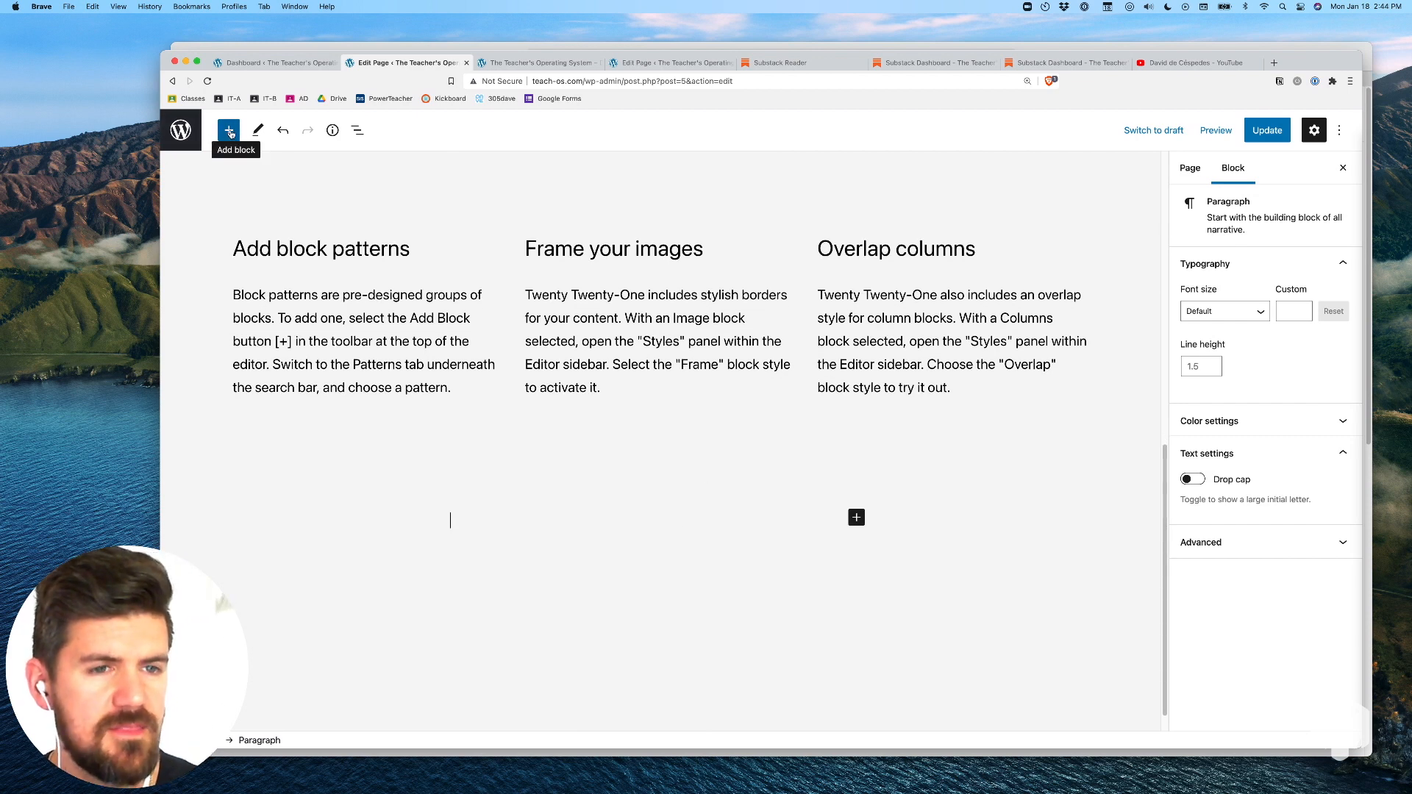
left_click(228, 130)
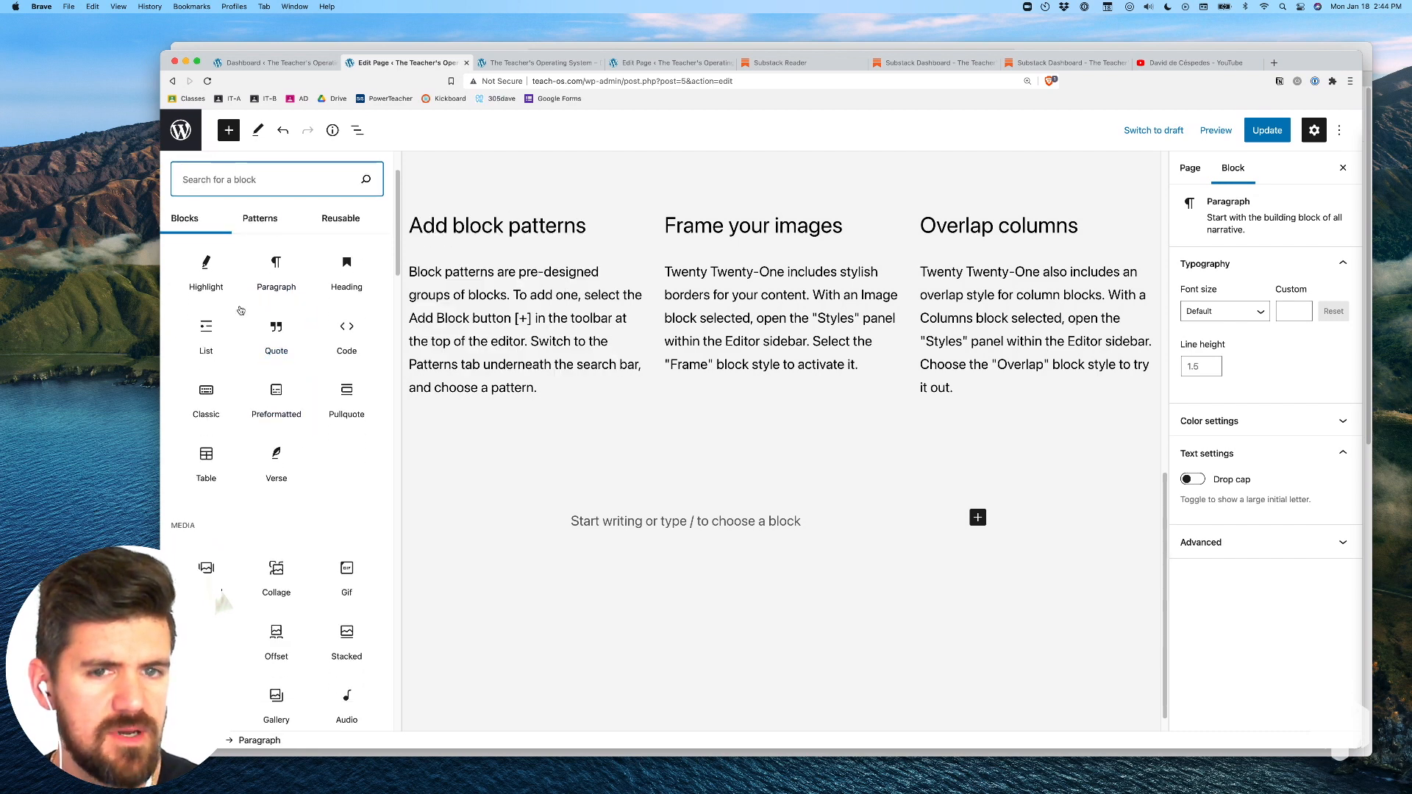
scroll("down", 3)
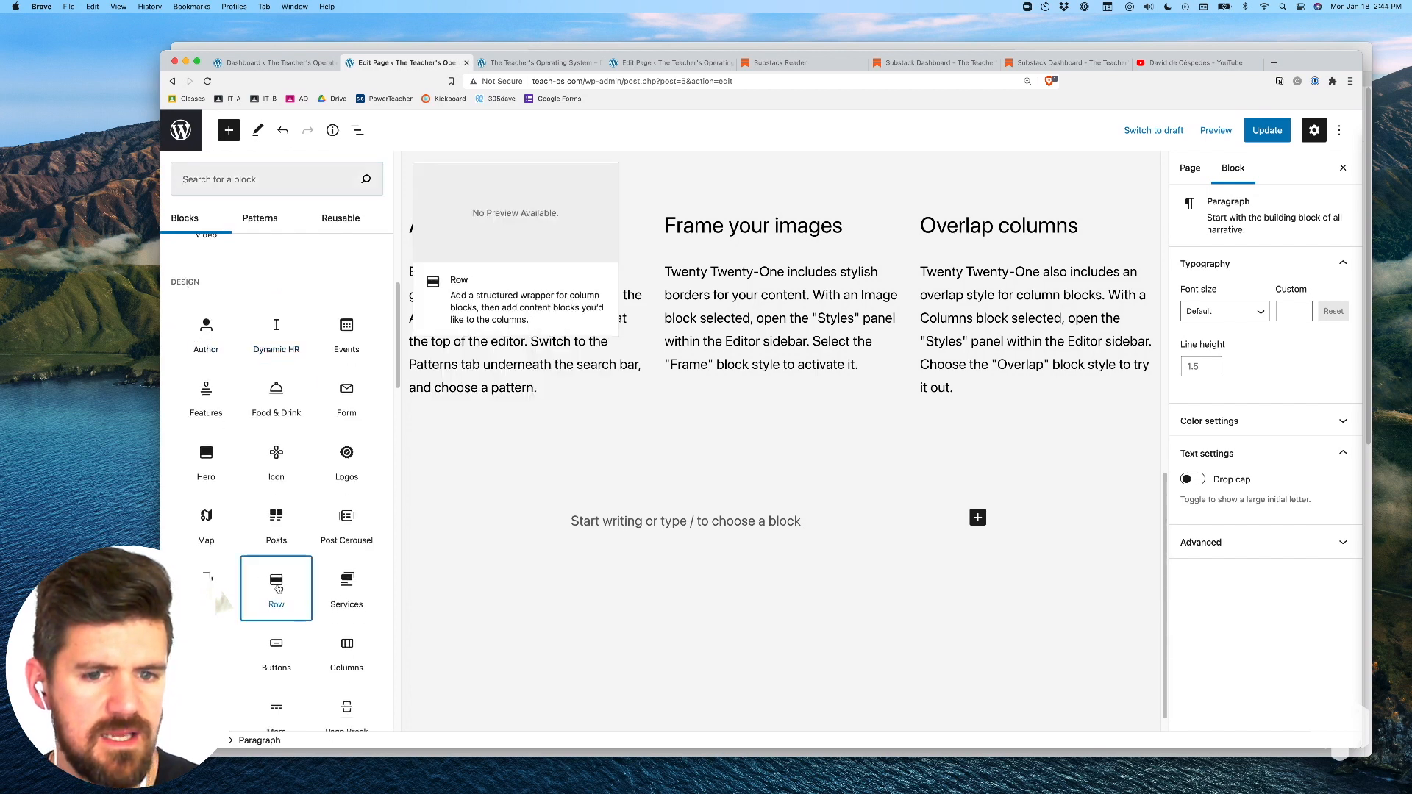
left_click(275, 588)
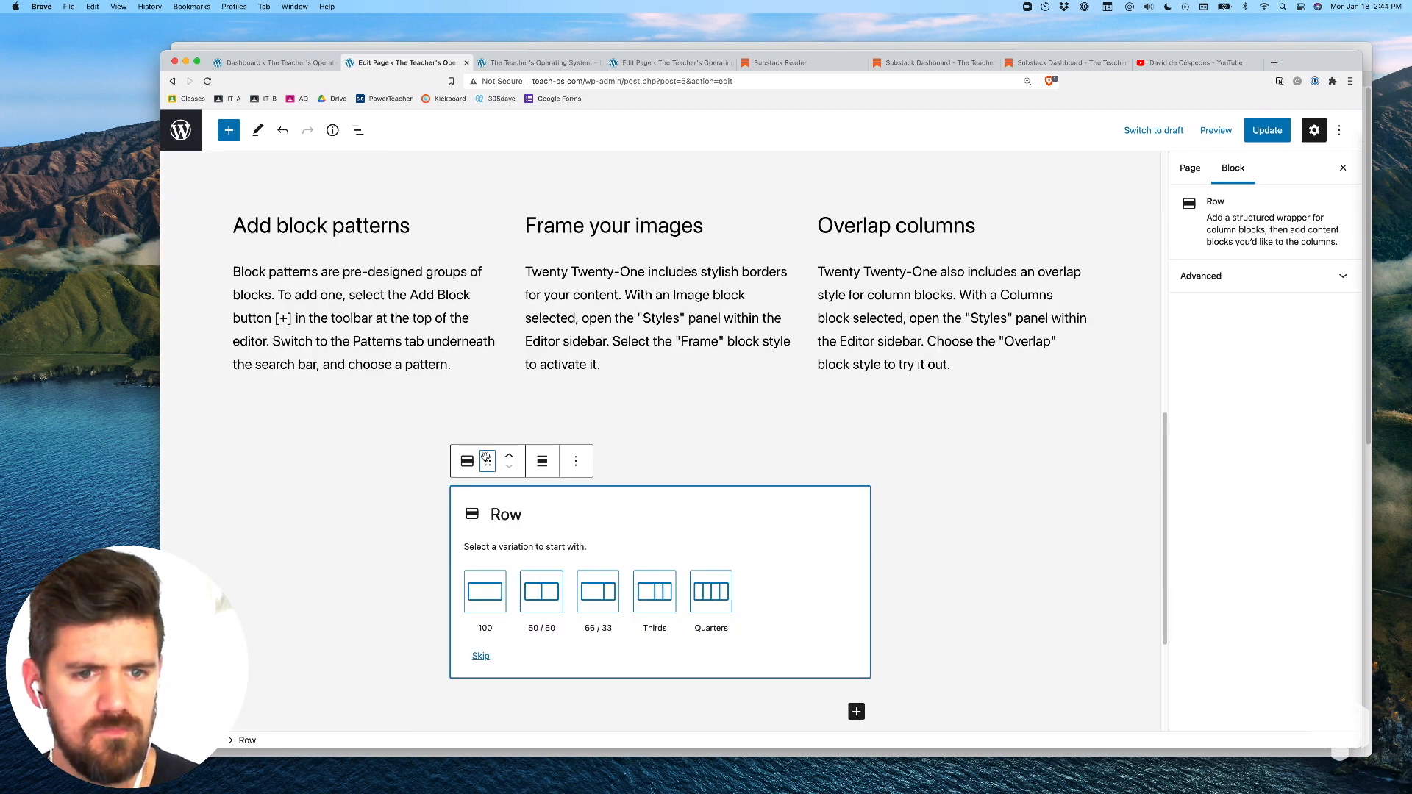
- Set the row's parent Columns block to Wide width alignment and reselect the Row inside it
left_click(480, 655)
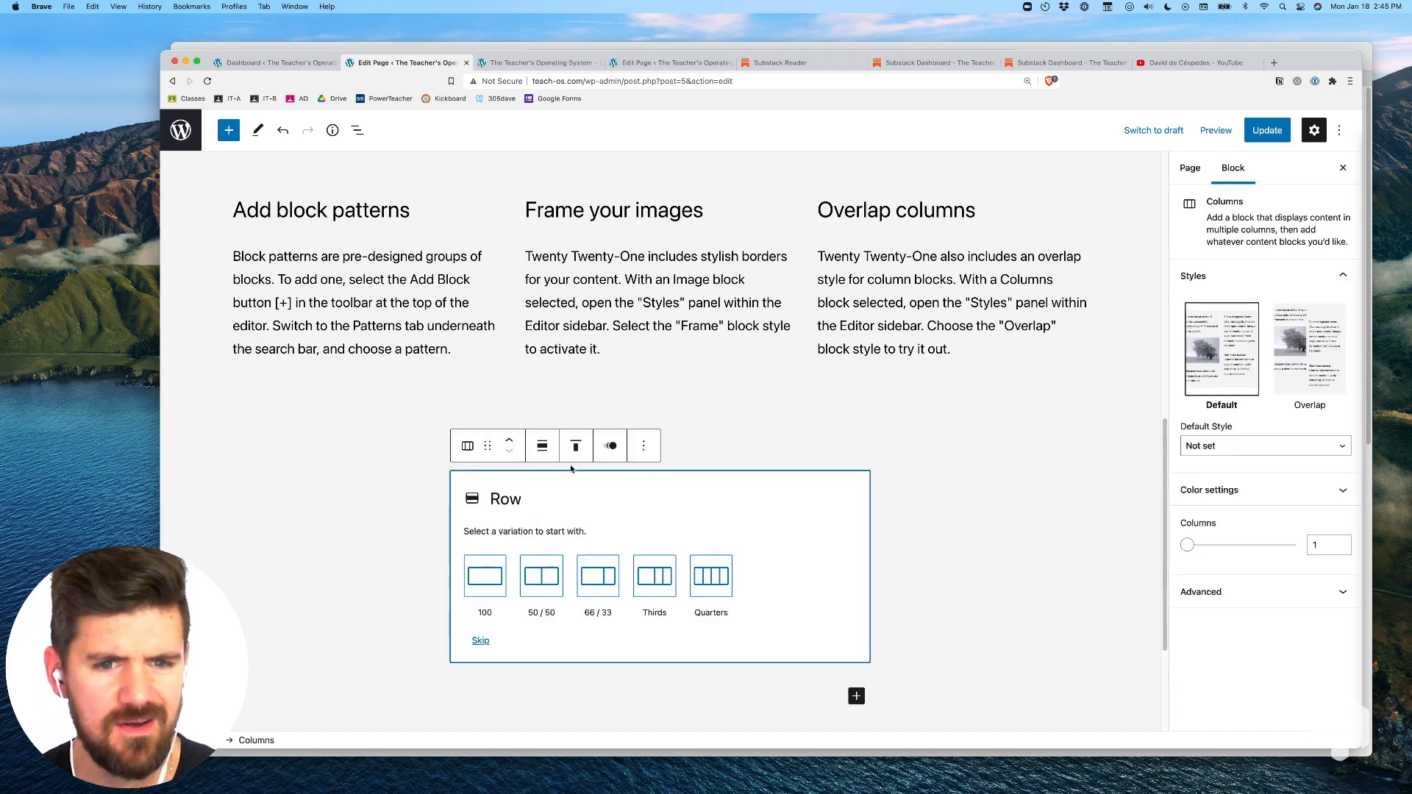
left_click(542, 446)
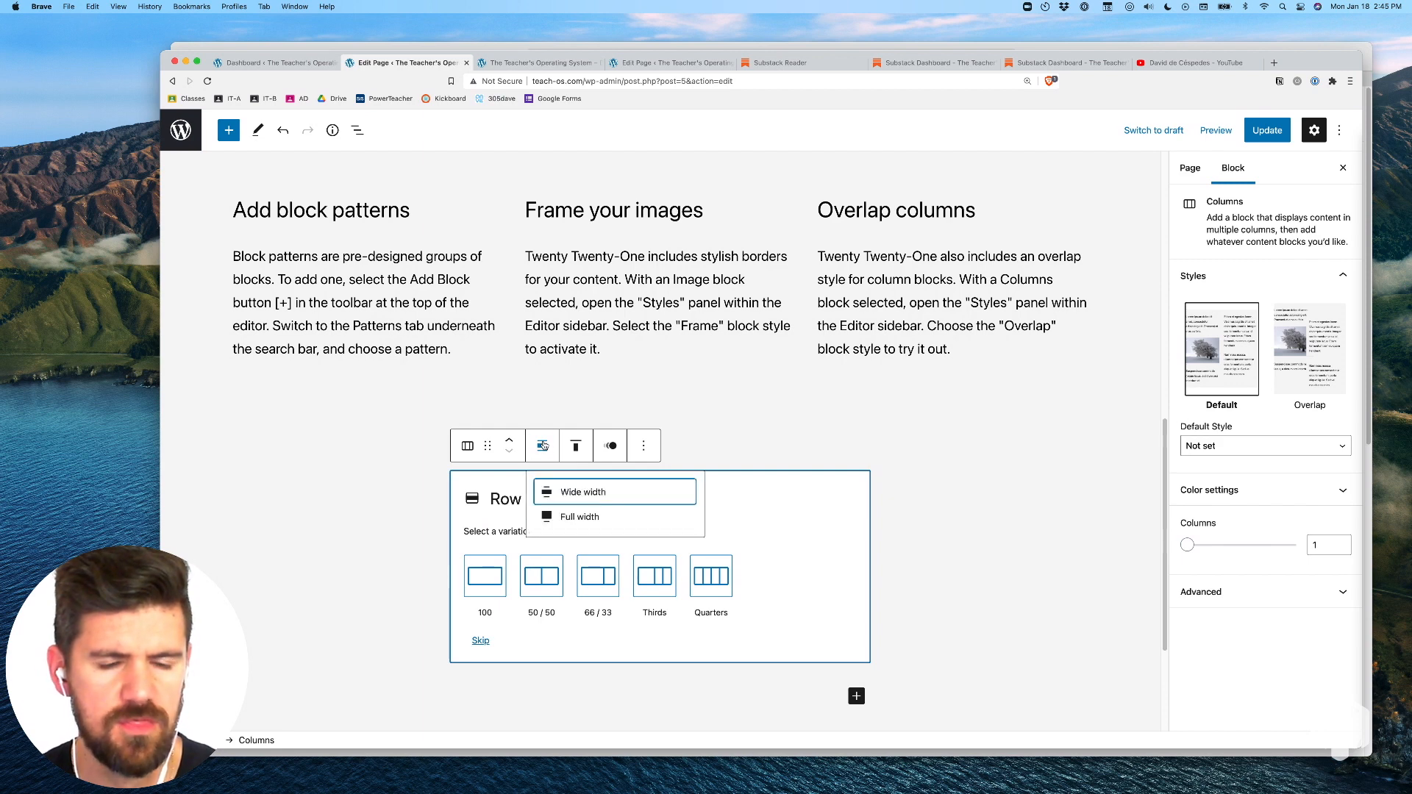
left_click(575, 444)
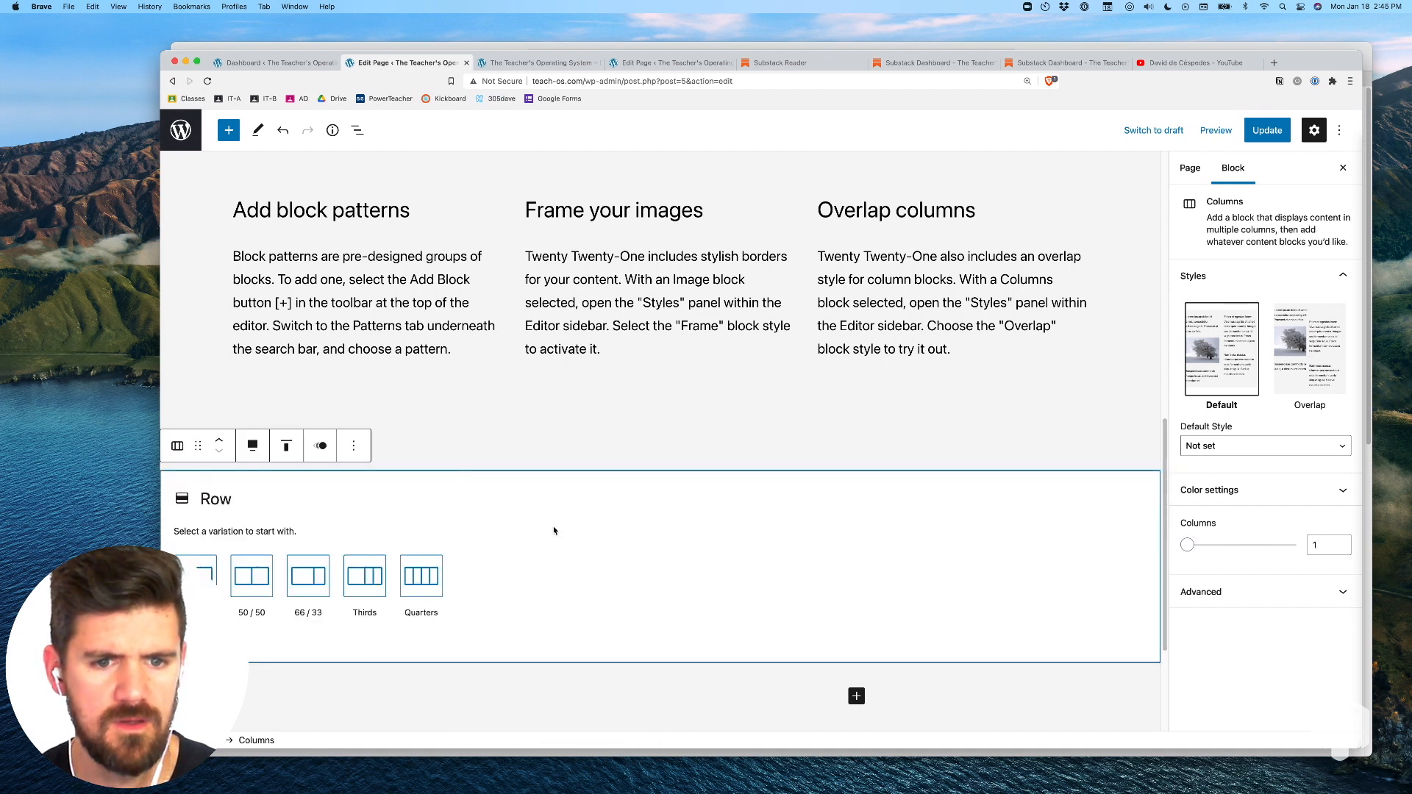
left_click(251, 444)
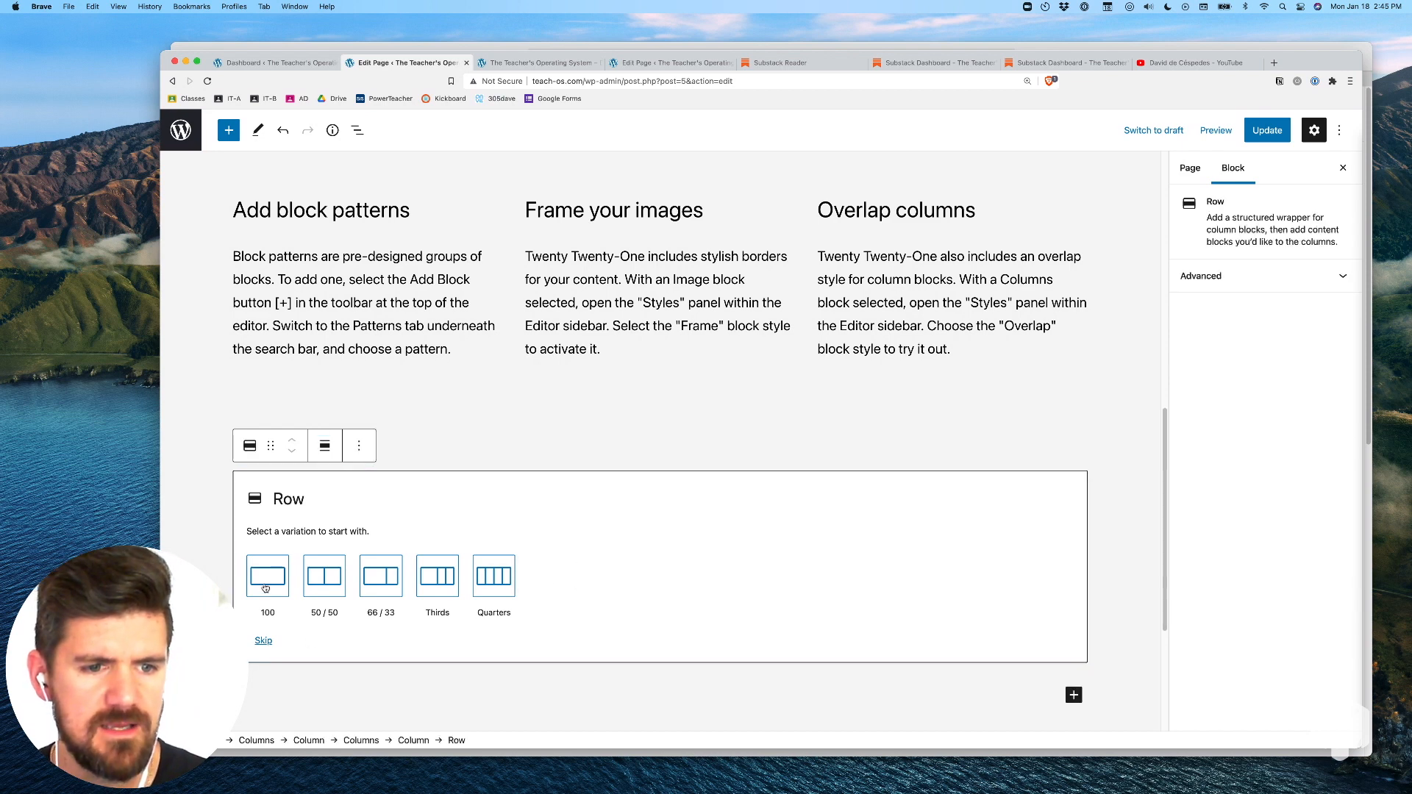
- Choose the 100 single-column variation for the Row and add an empty Custom HTML block in its column
left_click(268, 575)
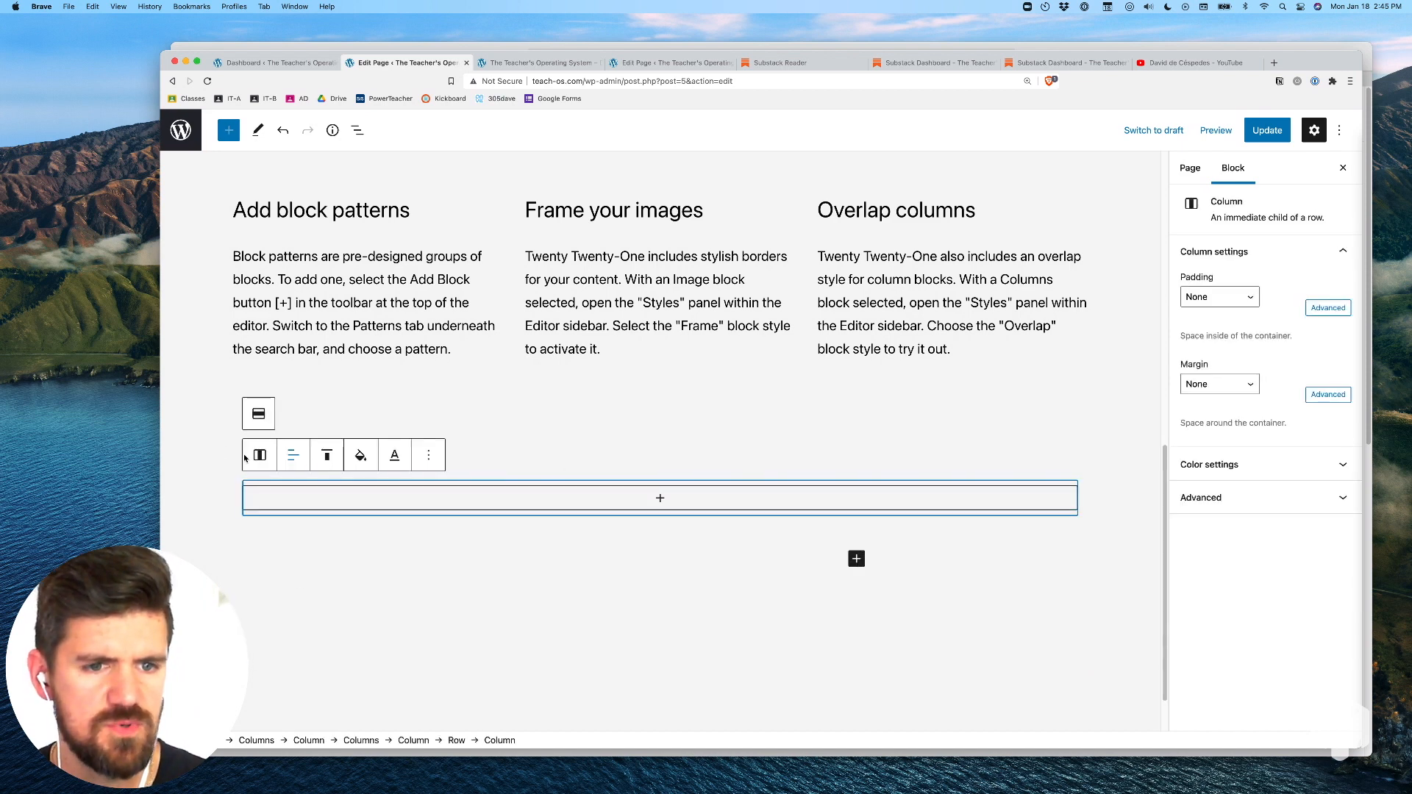
mouse_move(661, 498)
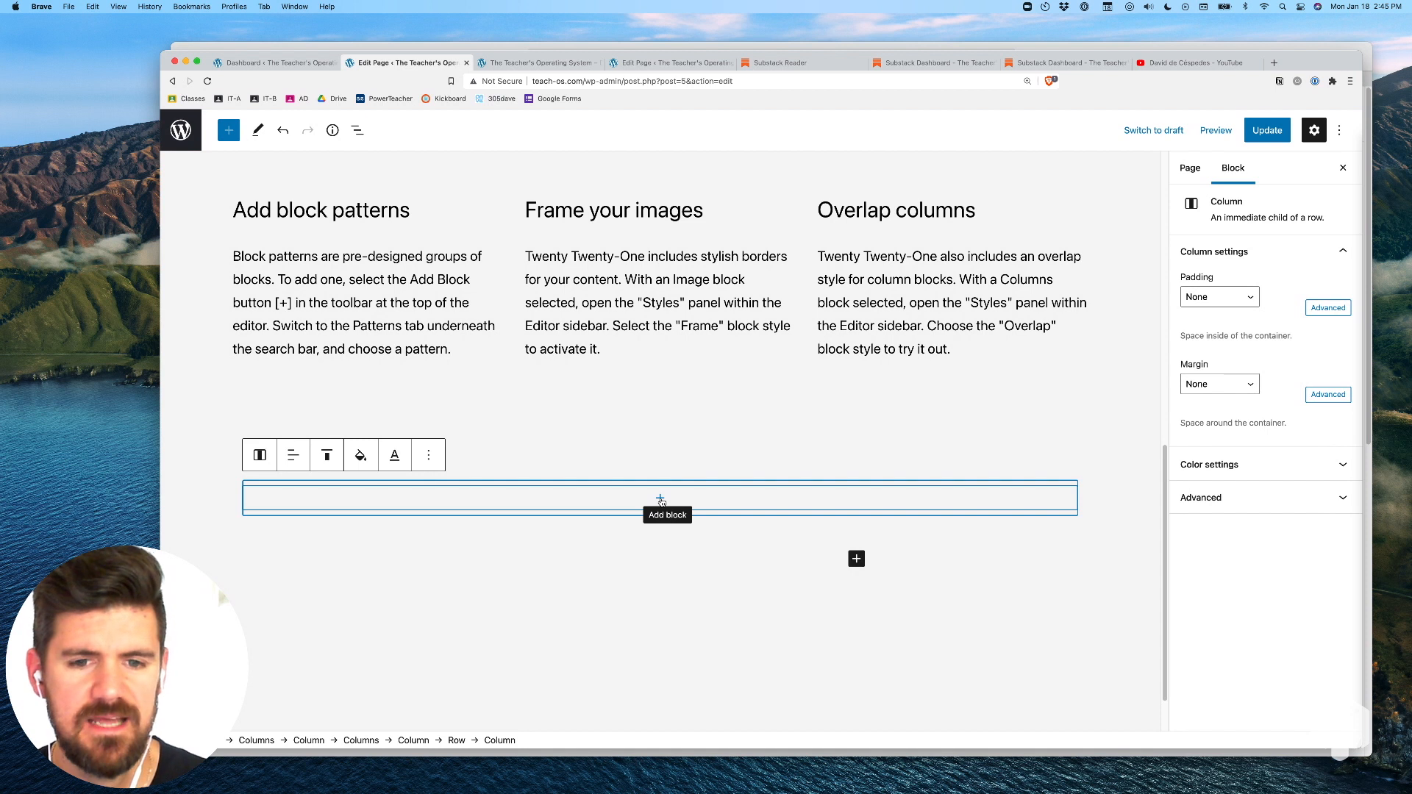
left_click(660, 499)
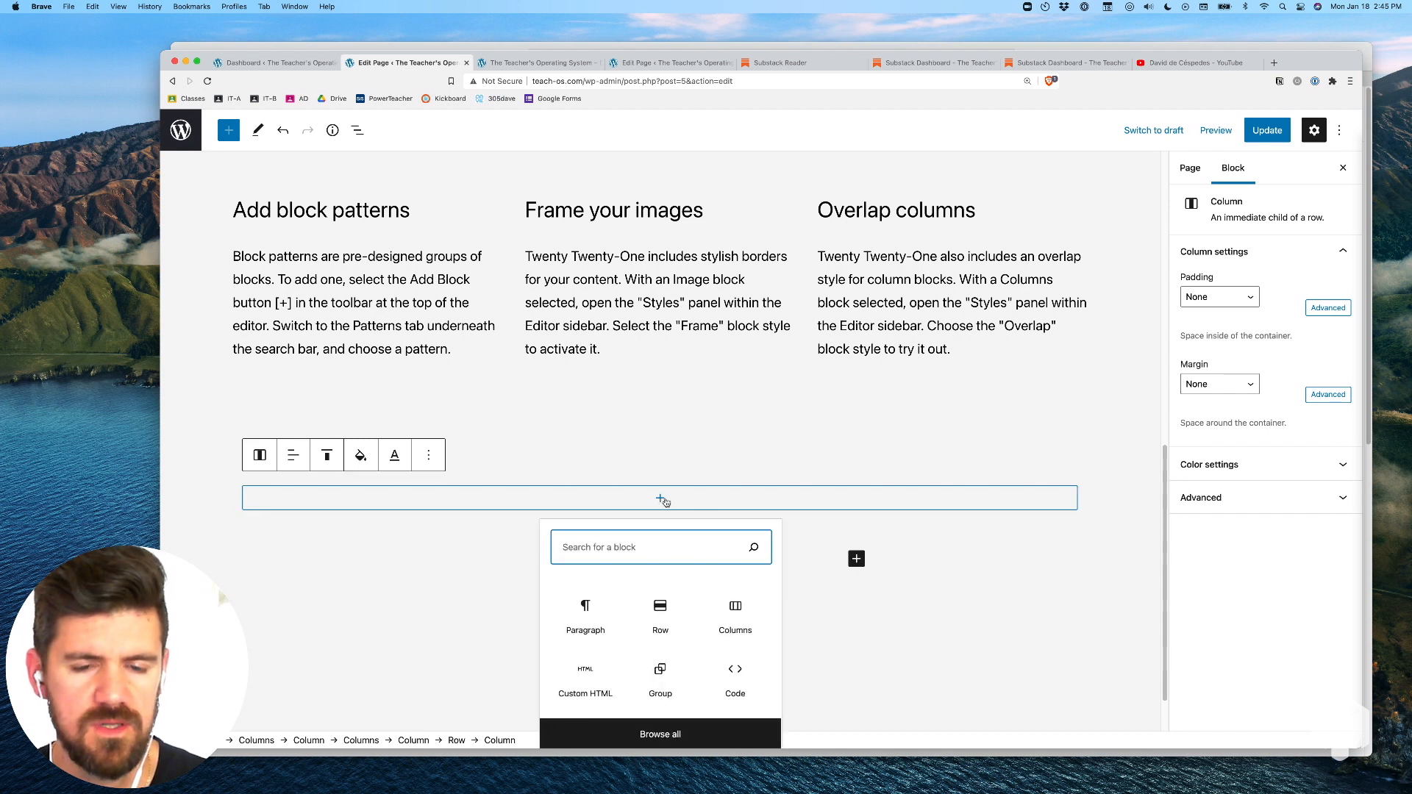
mouse_move(584, 676)
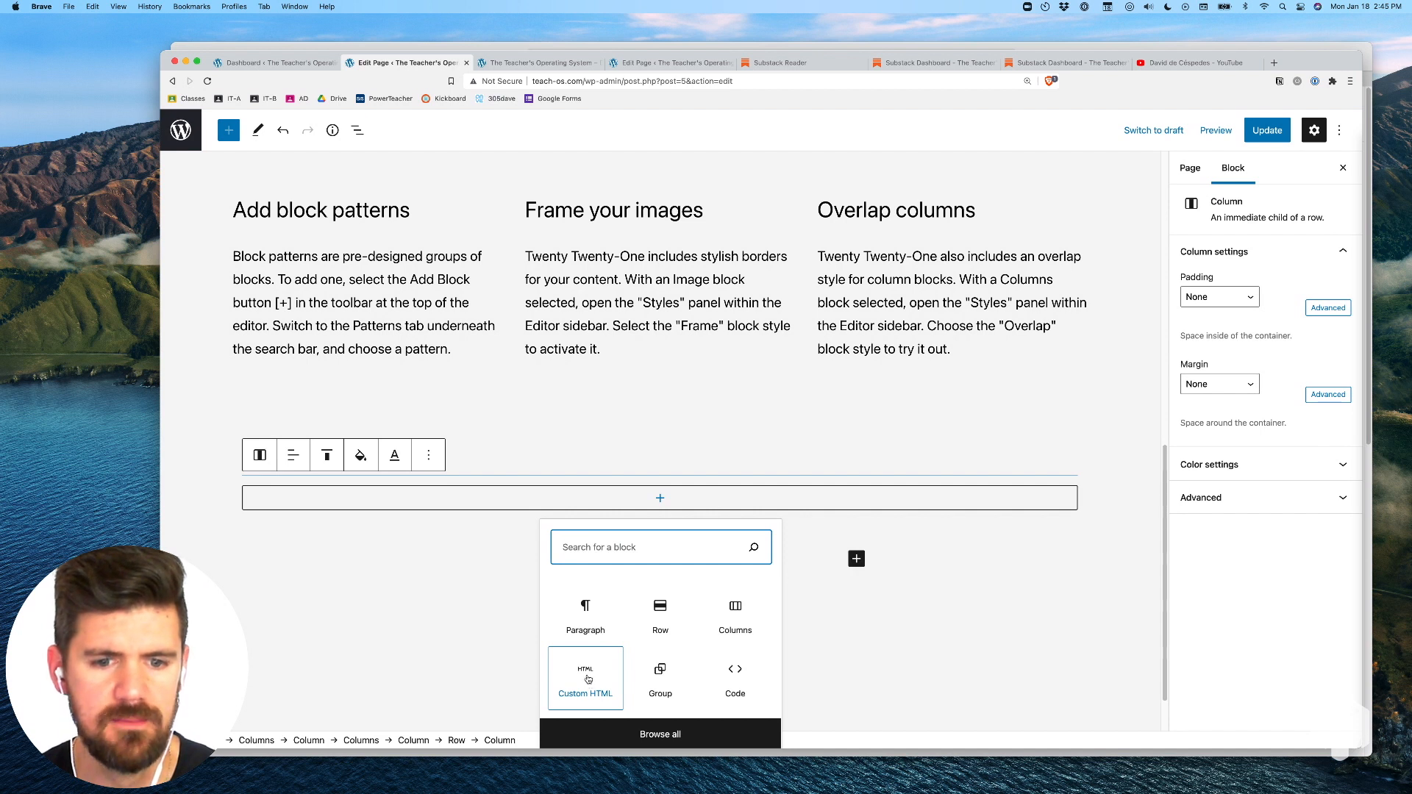
left_click(584, 677)
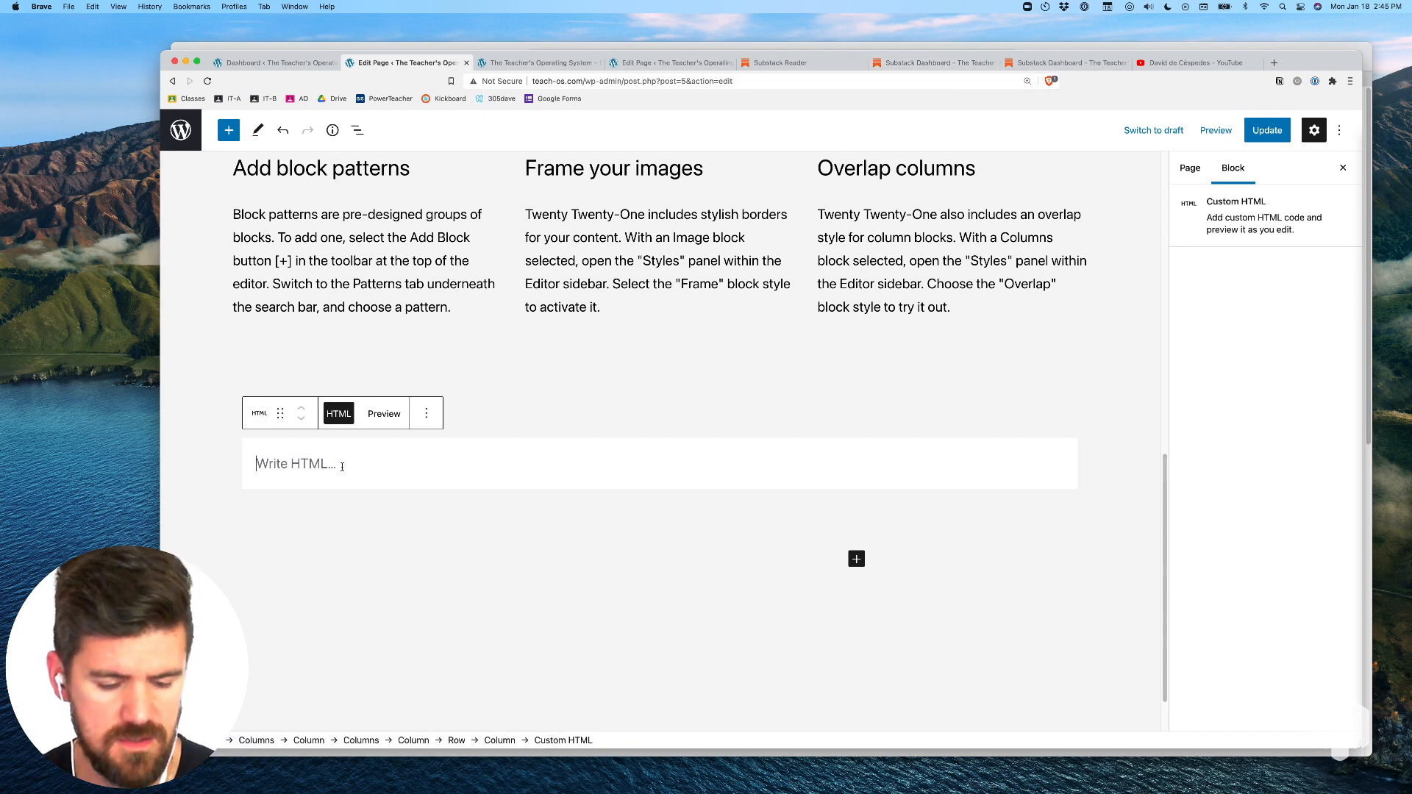
- Paste the Substack iframe code, change width 480 to 100%, and render the signup form preview
right_click(343, 464)
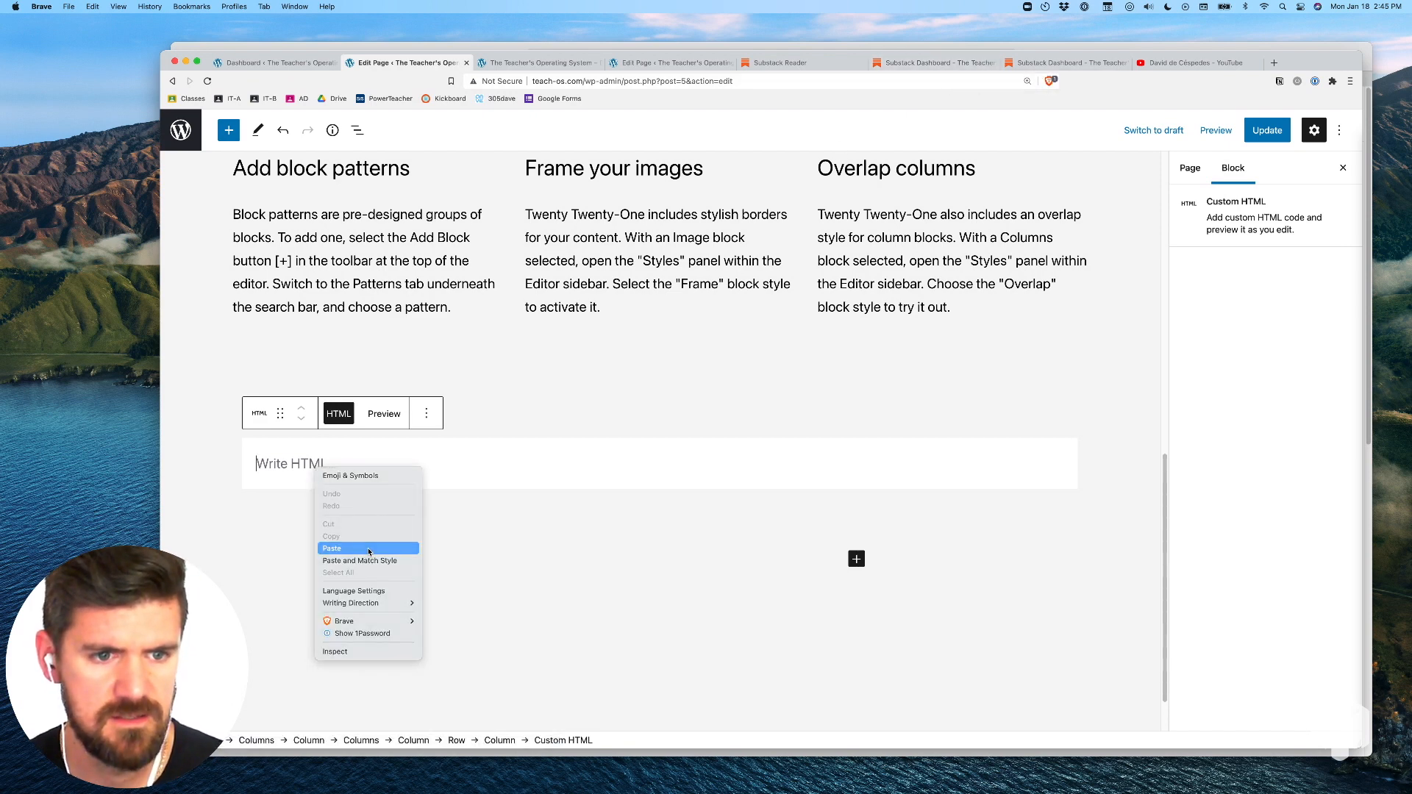
left_click(333, 549)
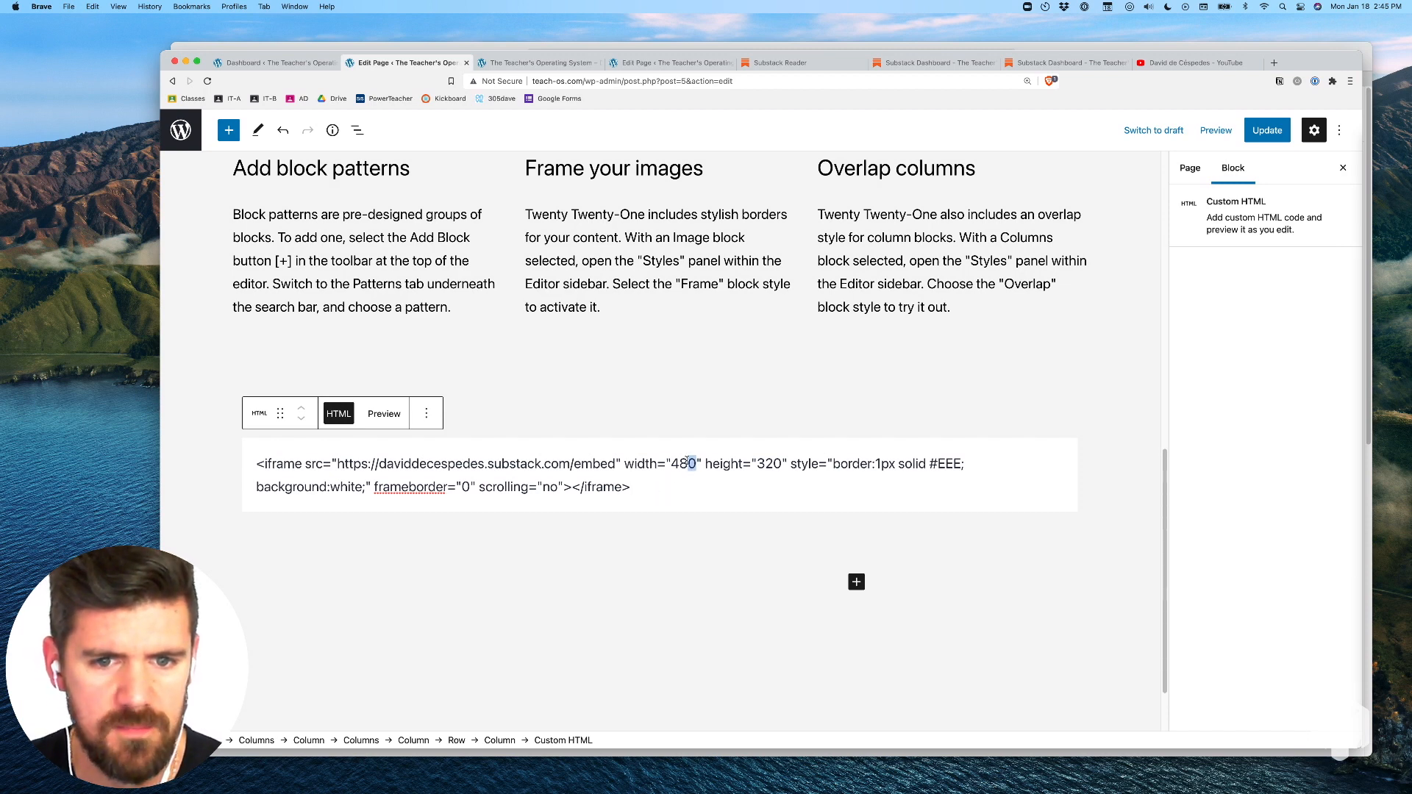
double_click(681, 464)
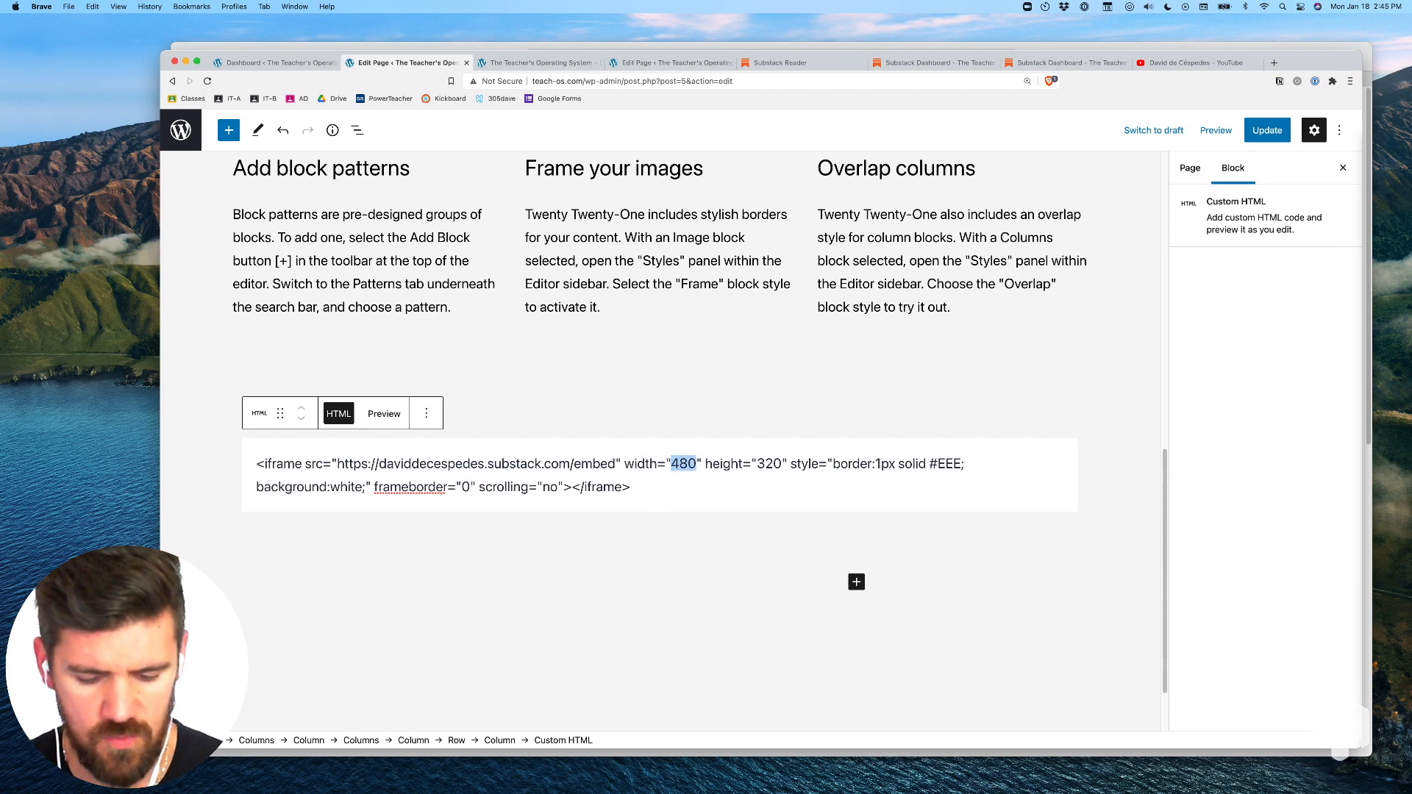
type("100%")
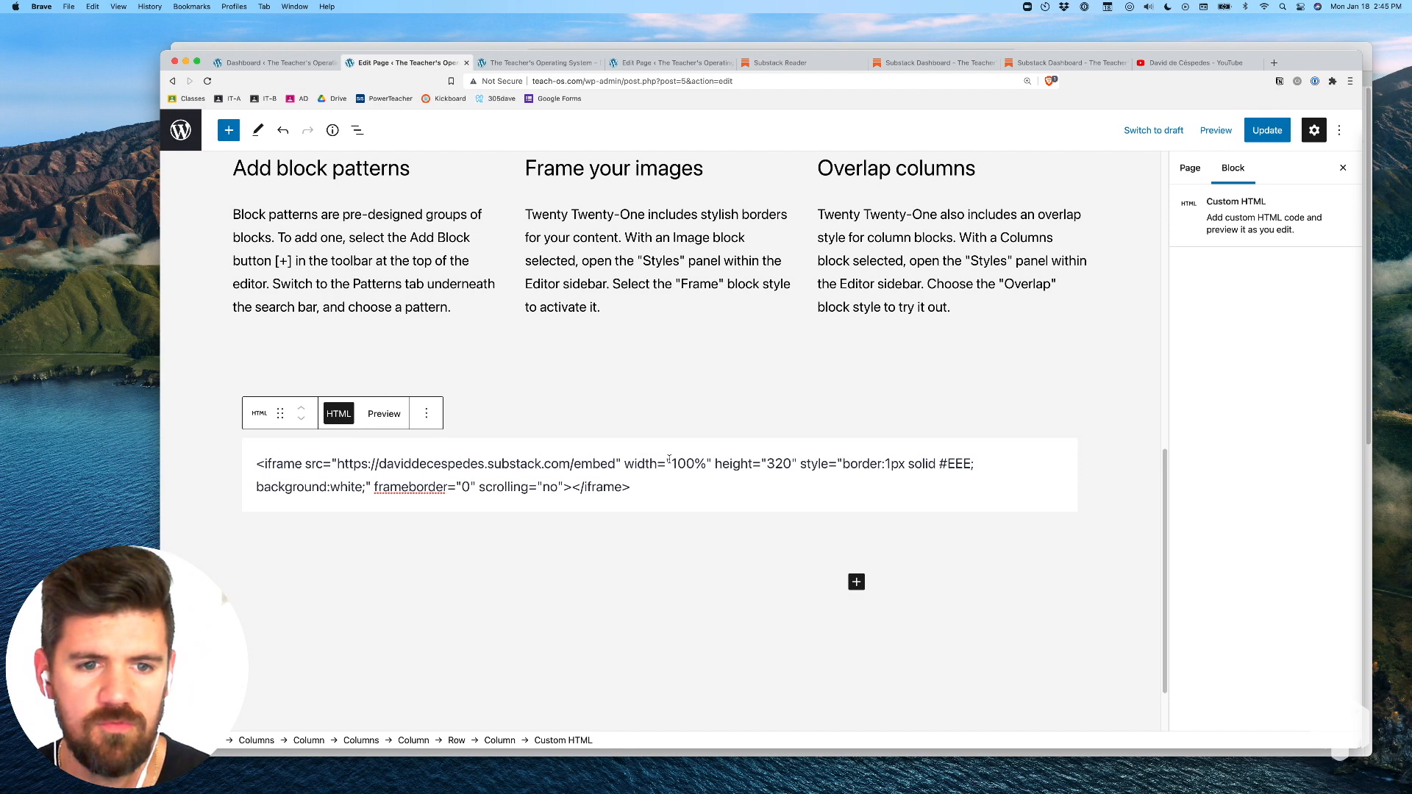
left_click(382, 413)
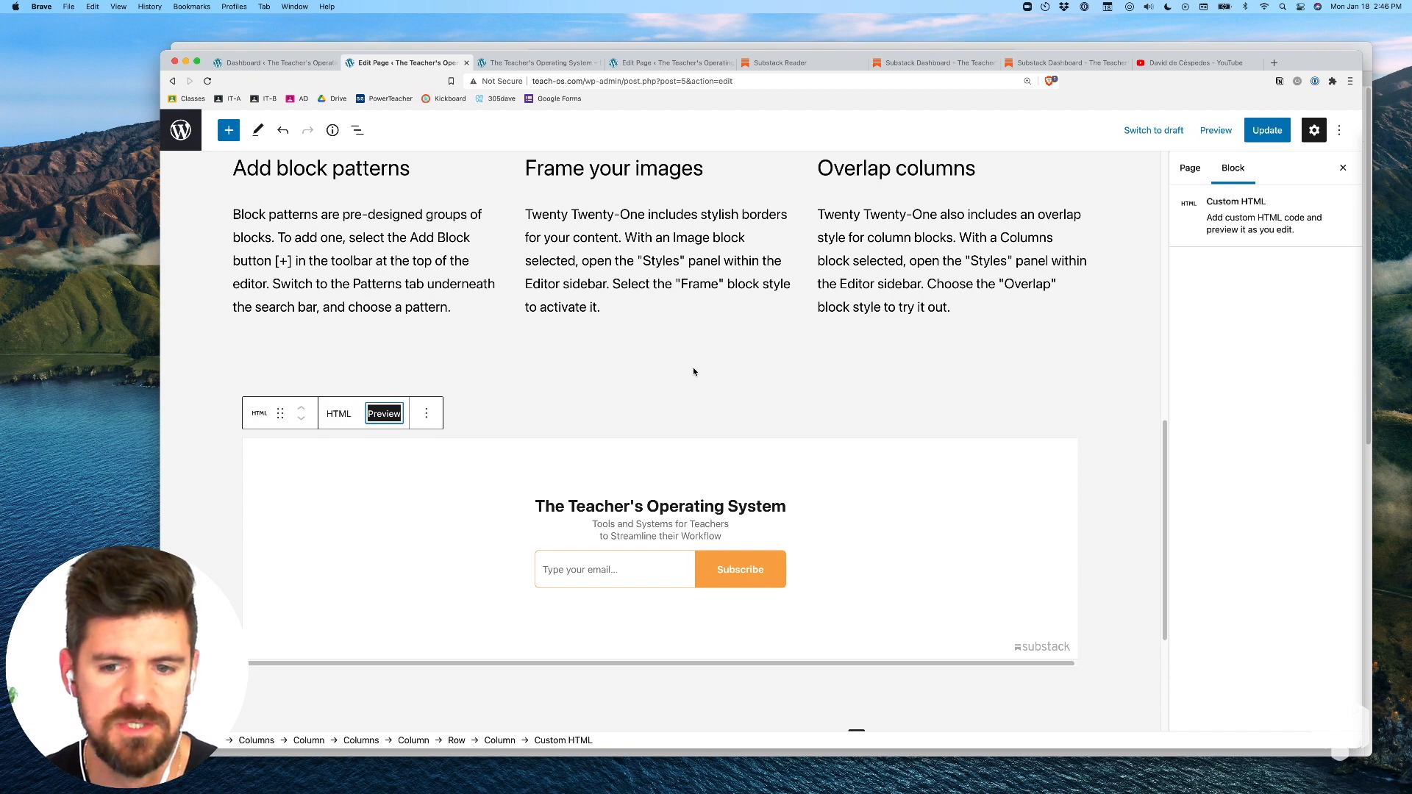
- Preview the edited home page in a new browser tab
left_click(1215, 131)
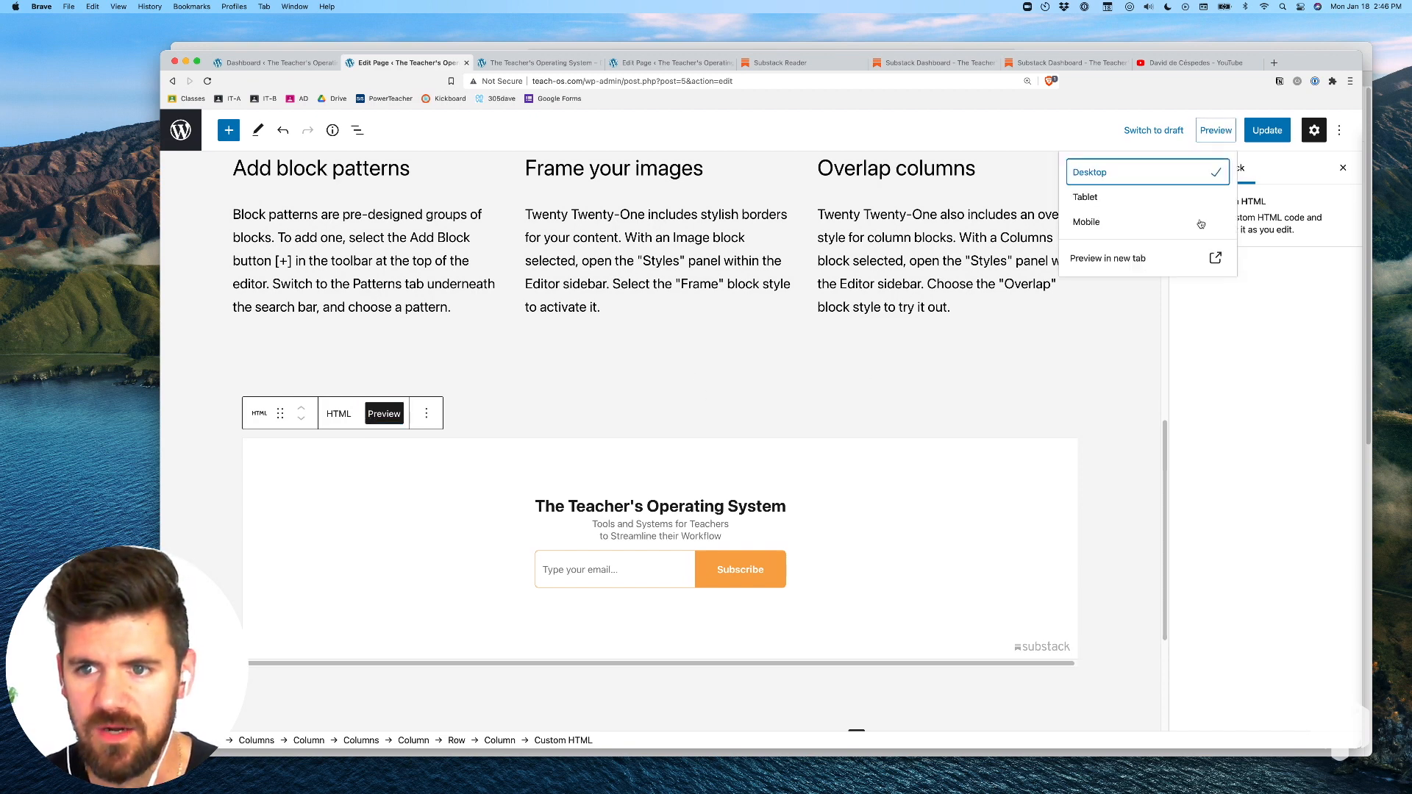
left_click(1106, 259)
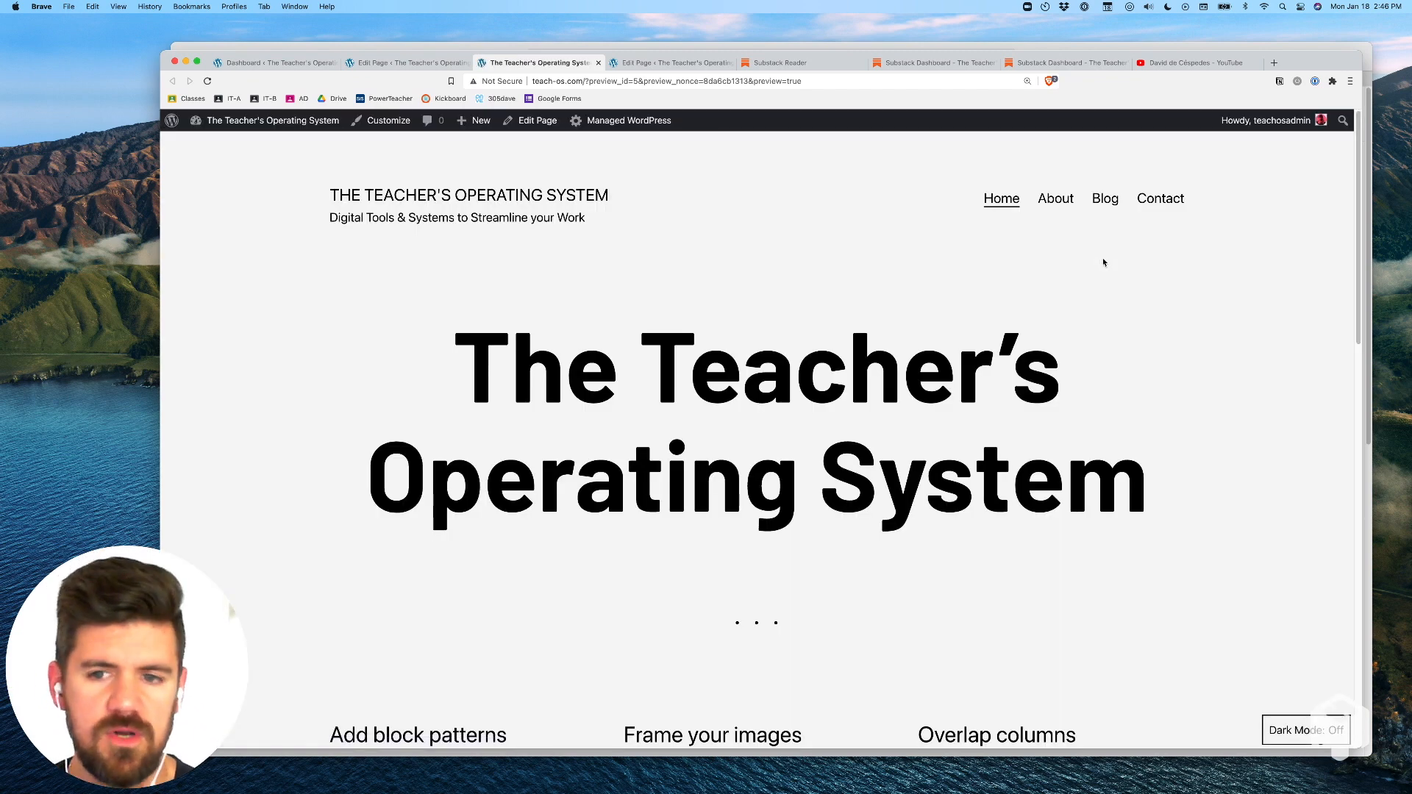
- Scroll the preview down to the Substack signup form below the feature columns and reopen the preview
scroll("down", 3)
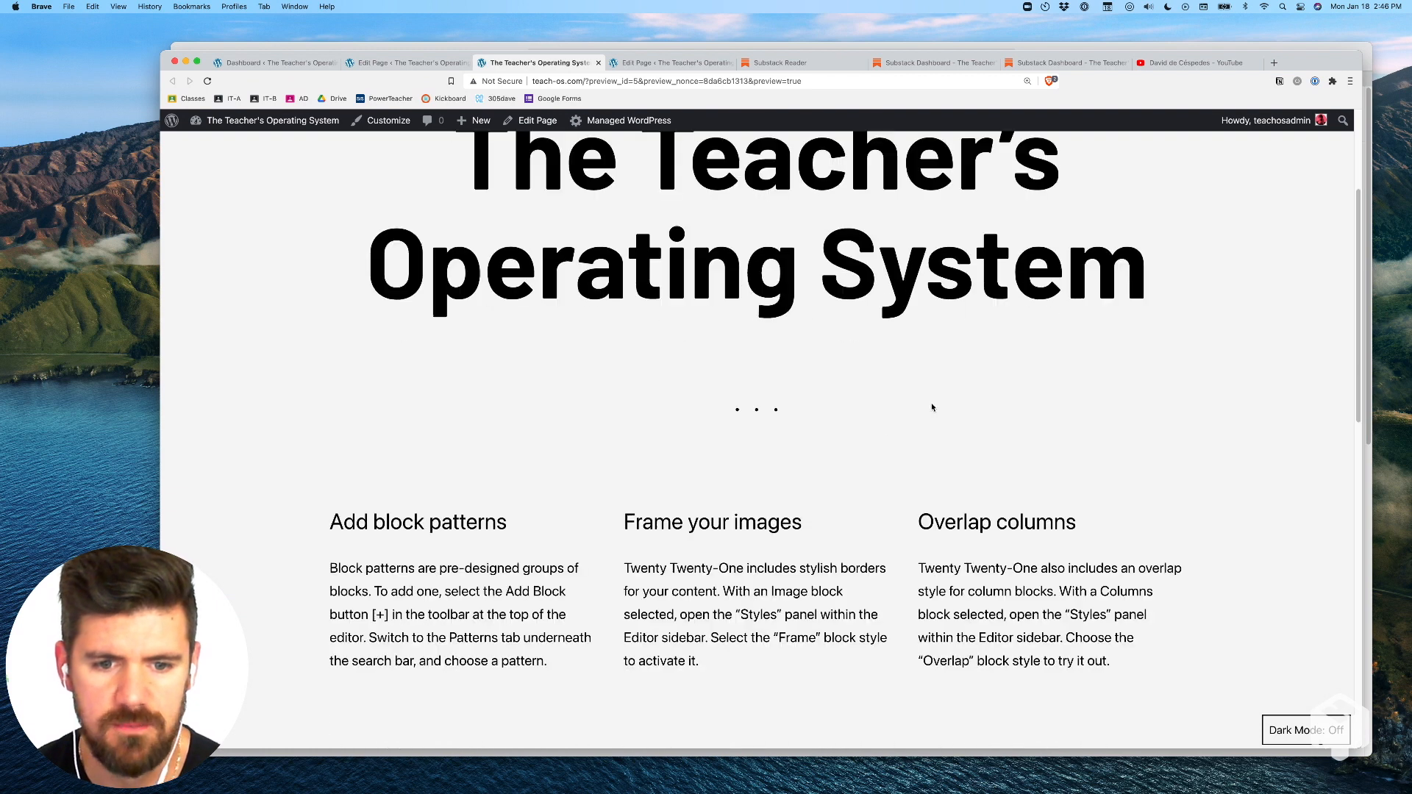
scroll("down", 3)
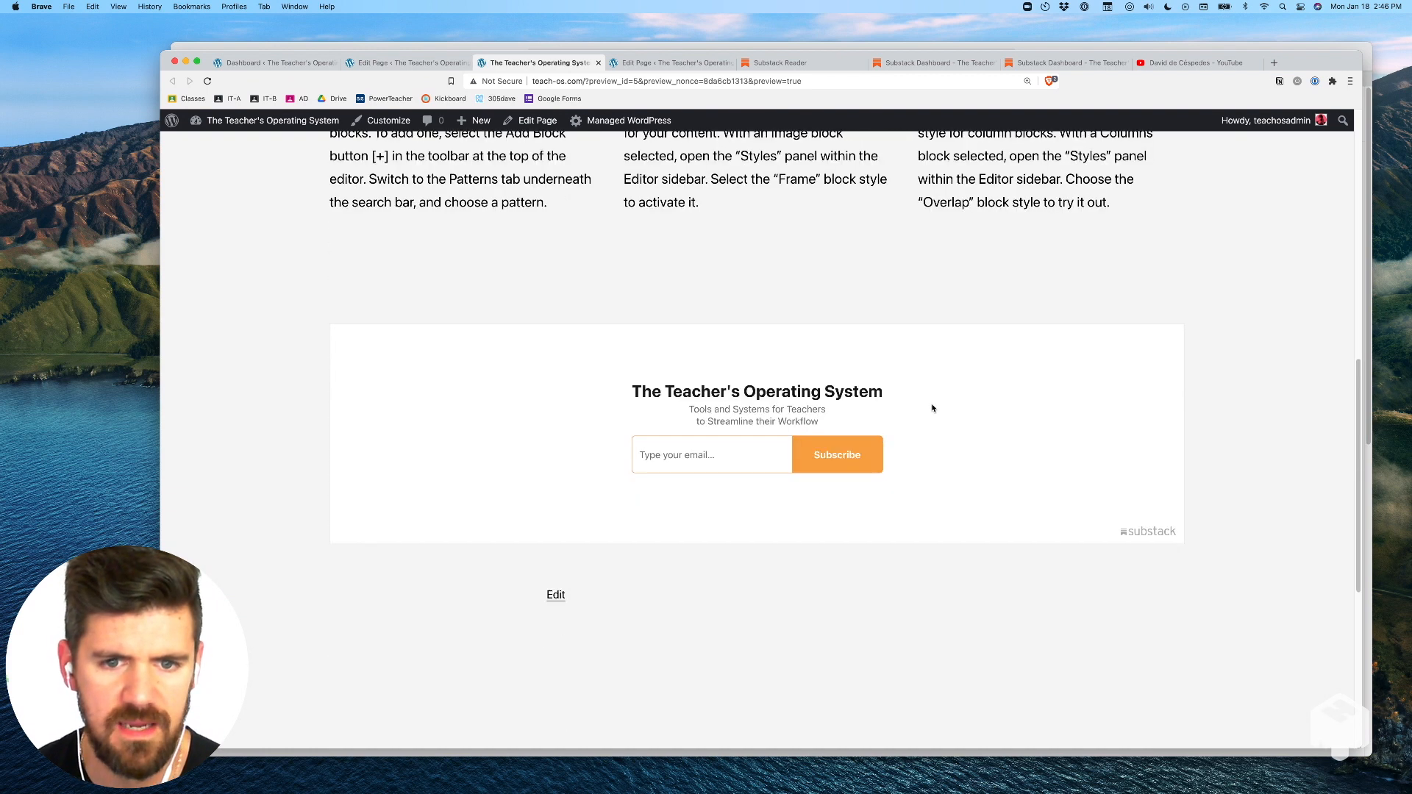
mouse_move(1065, 381)
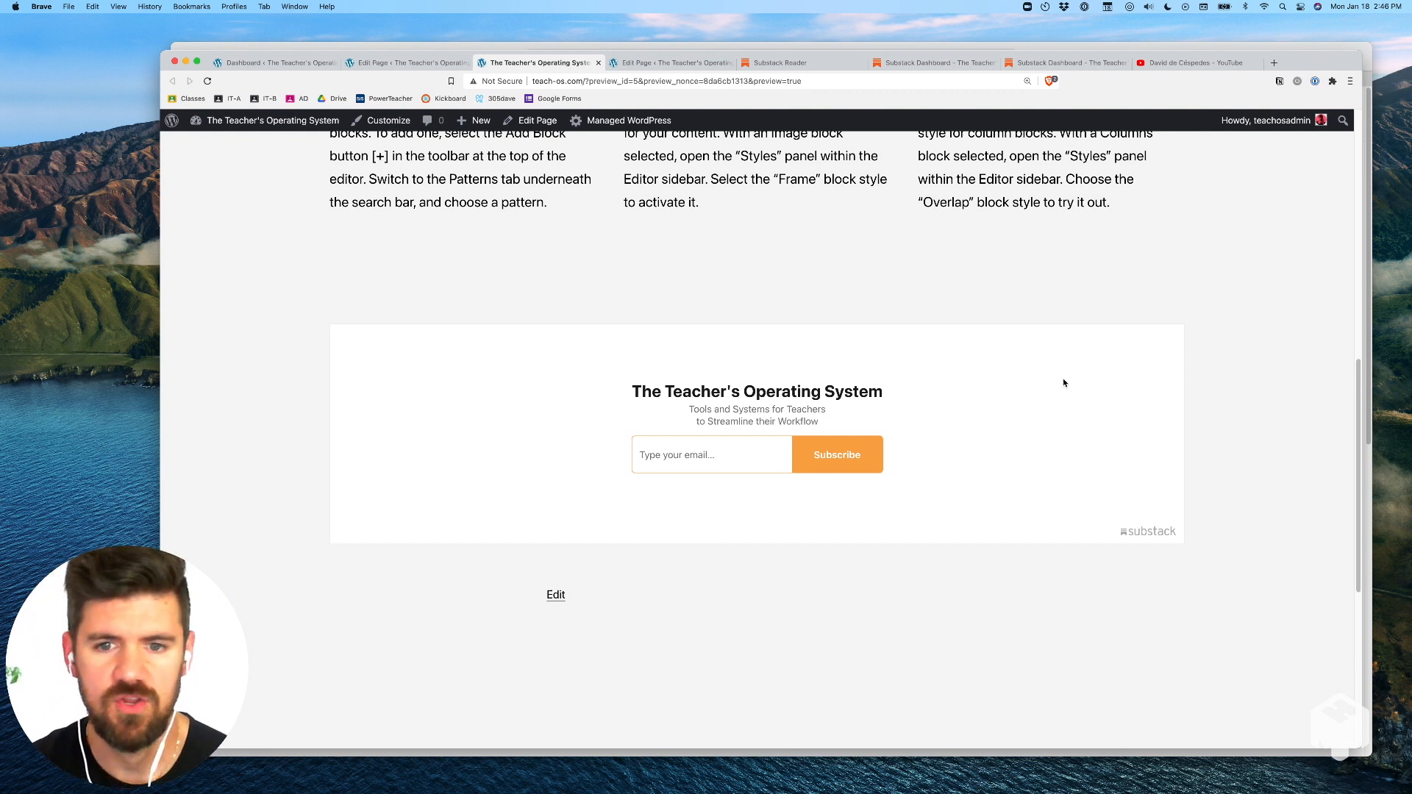
mouse_move(1090, 398)
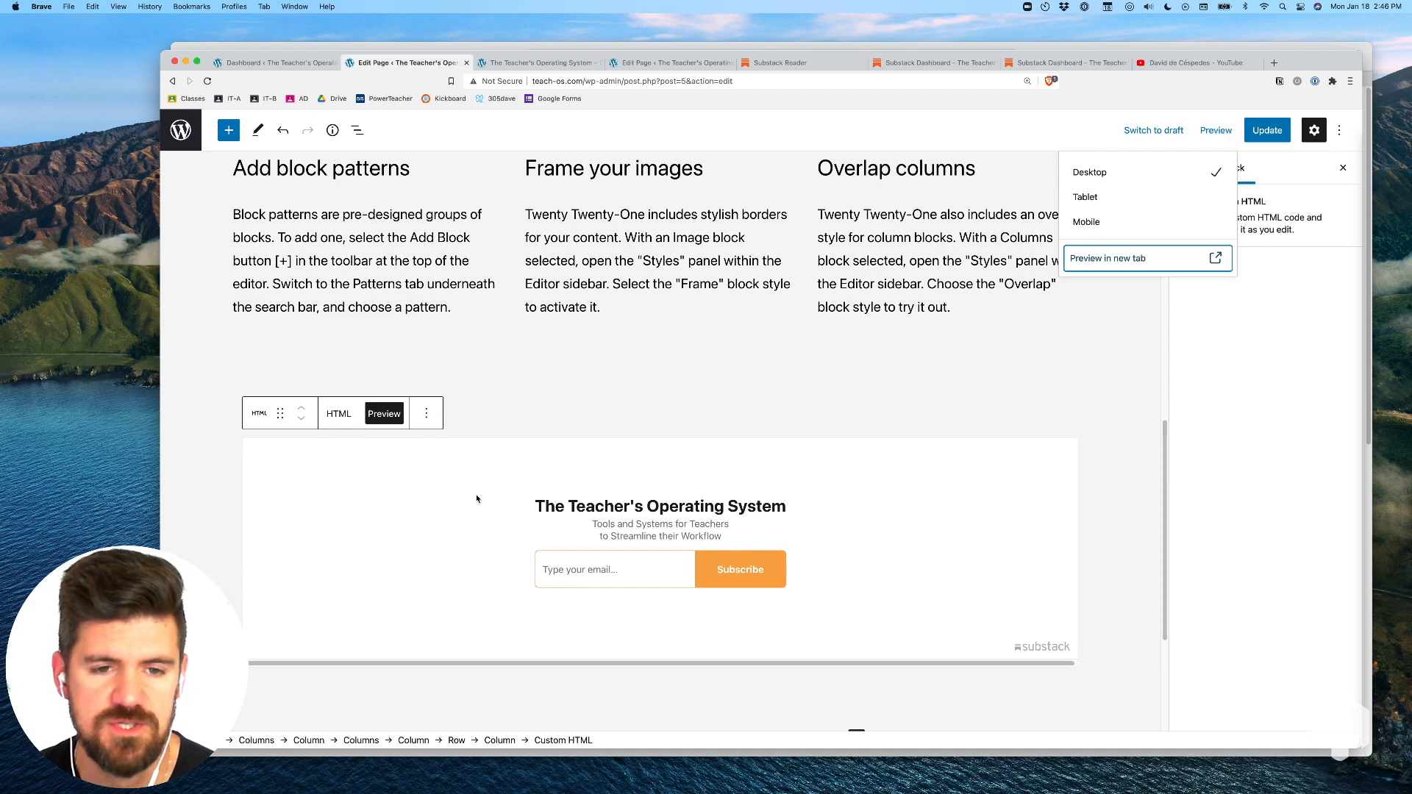
left_click(338, 414)
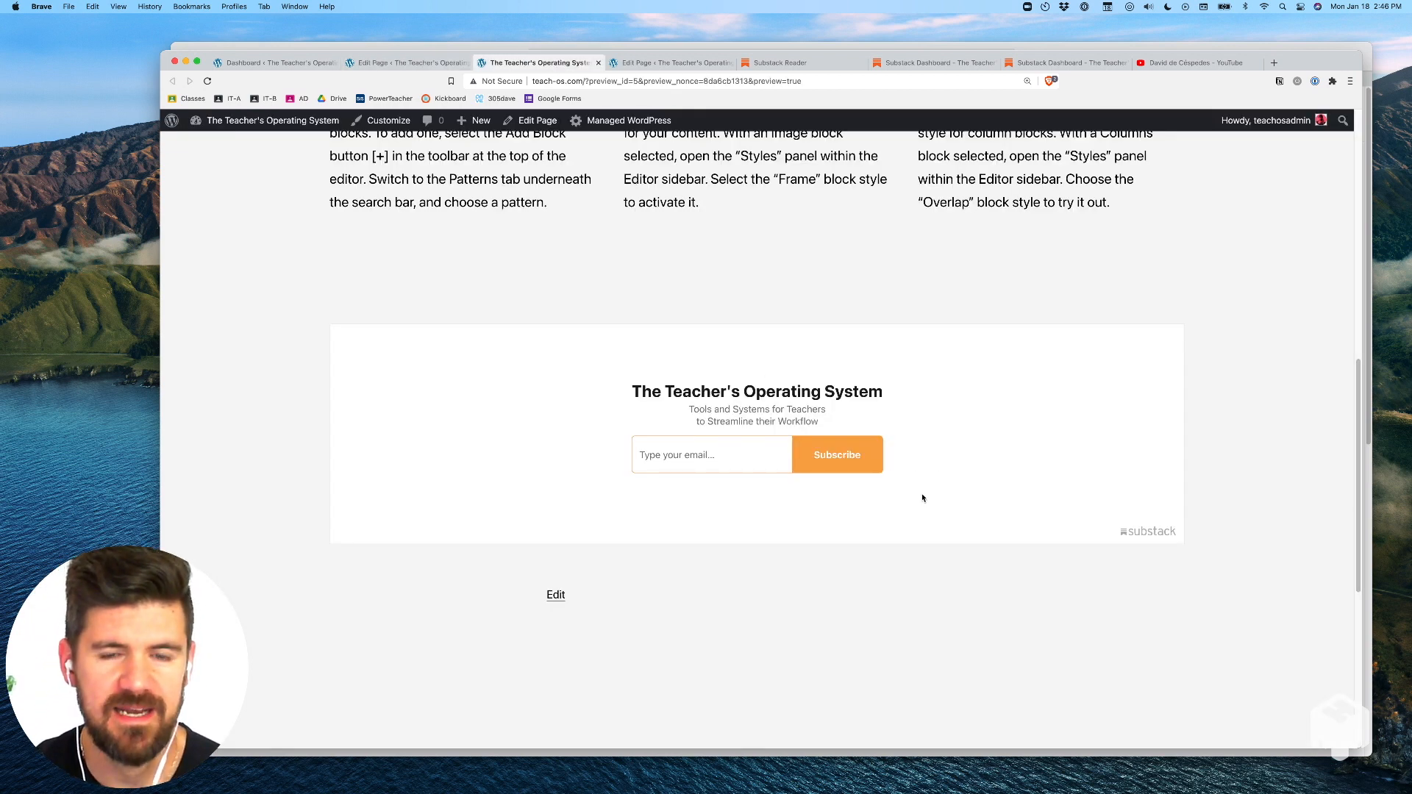
mouse_move(912, 478)
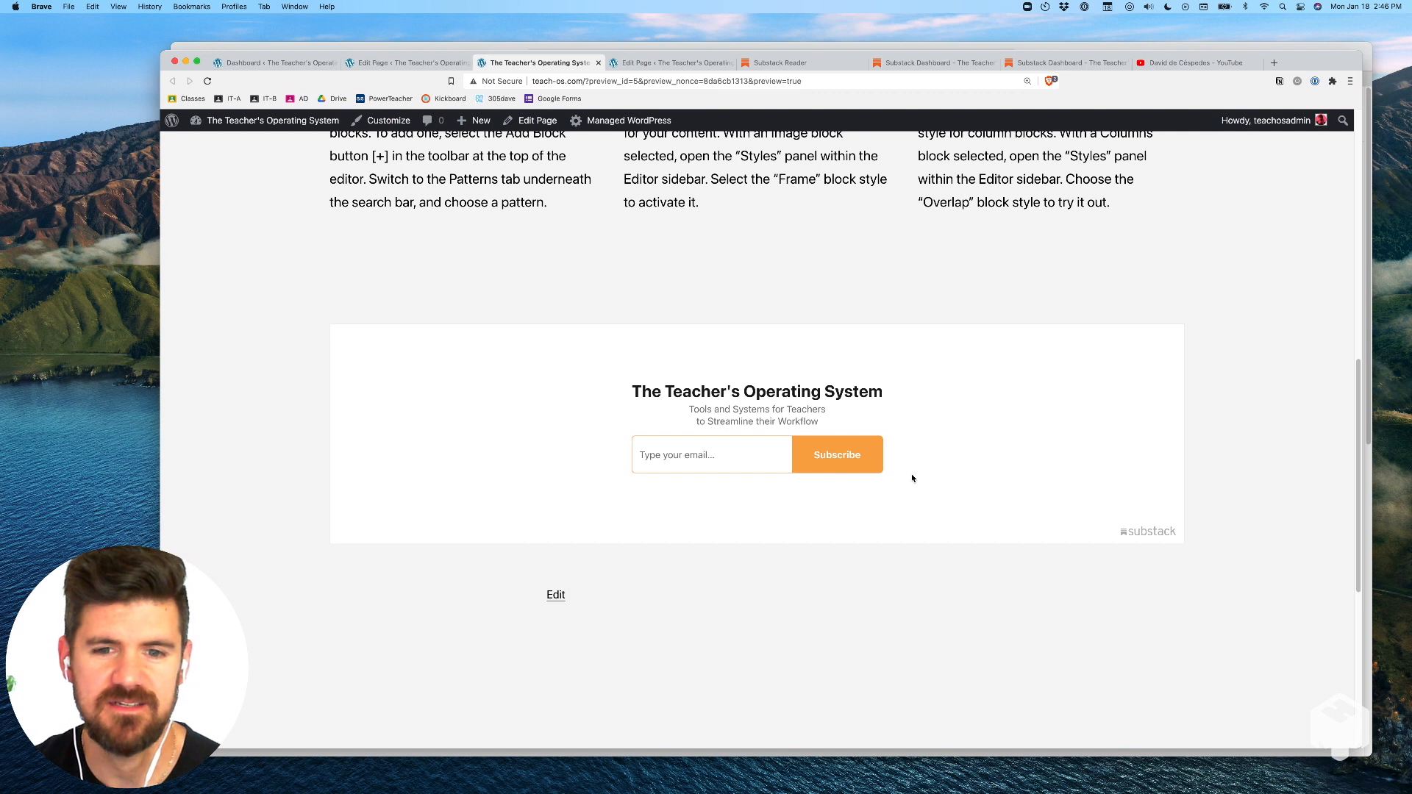
mouse_move(900, 450)
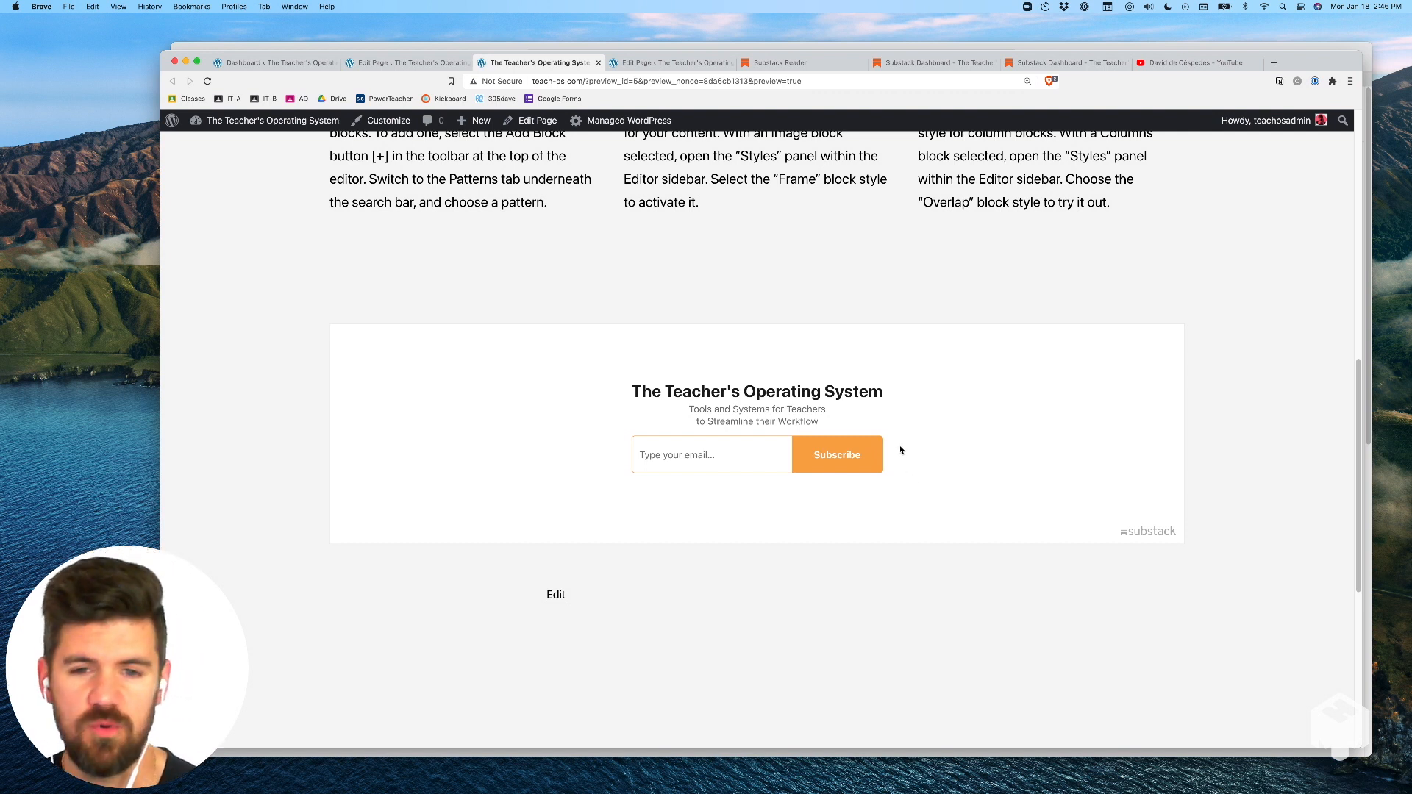
mouse_move(904, 481)
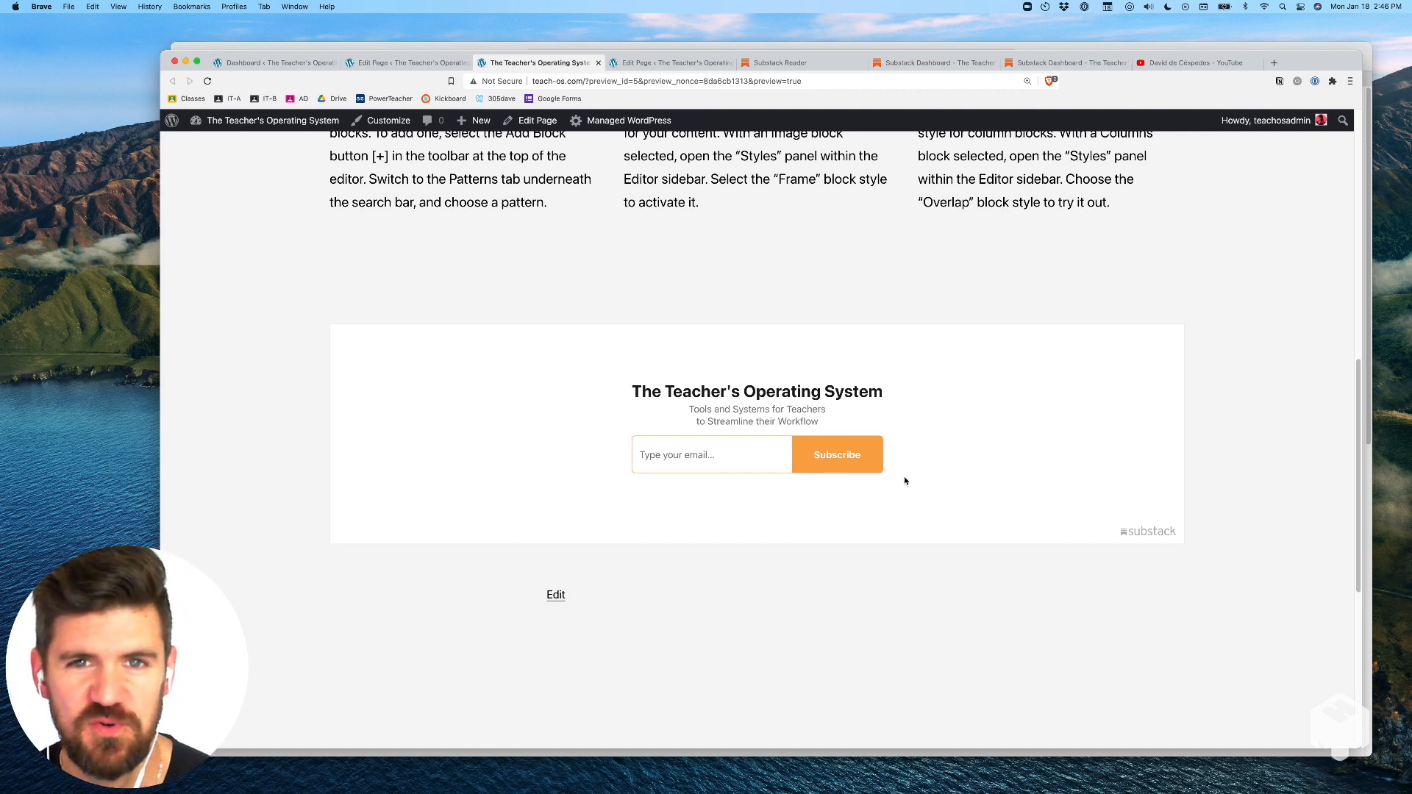
mouse_move(914, 500)
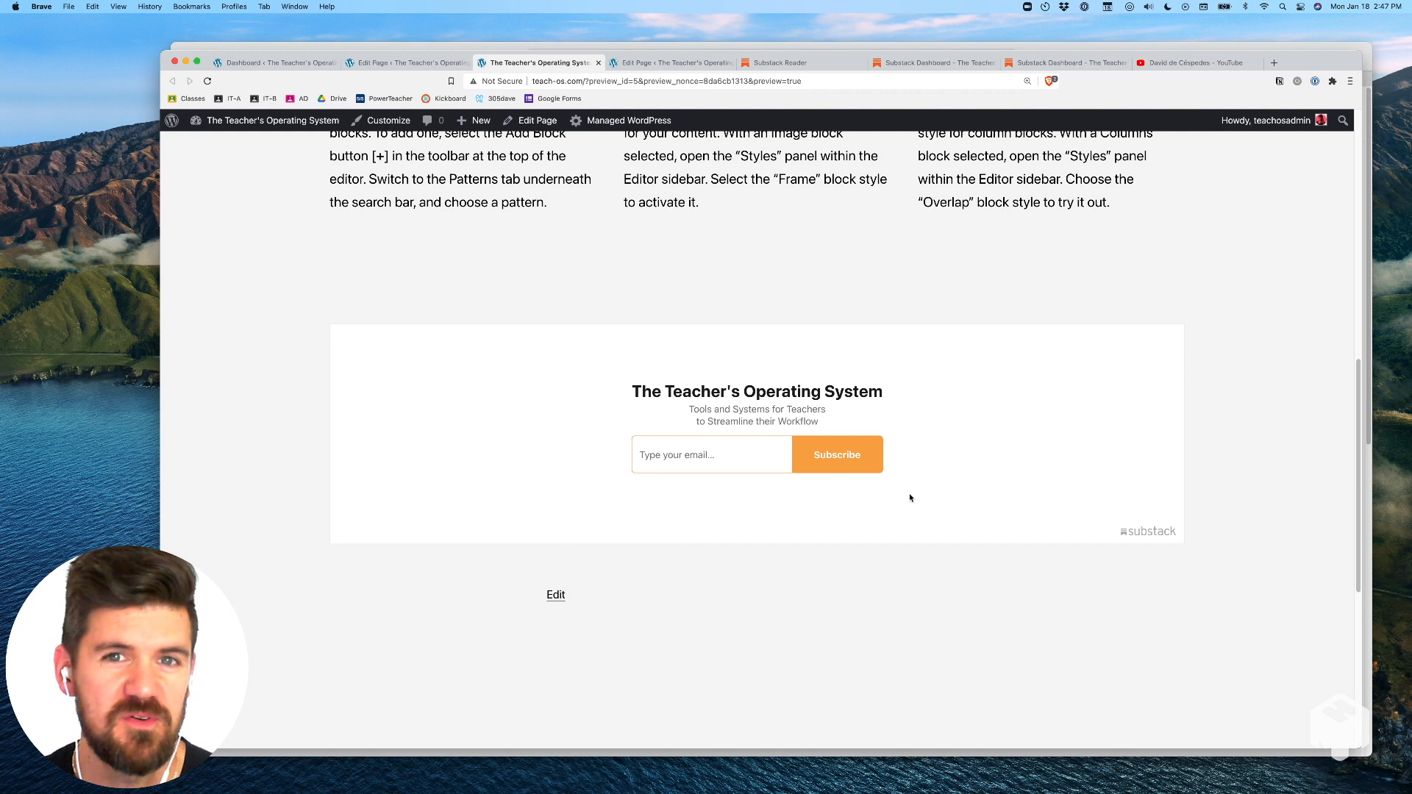
mouse_move(912, 499)
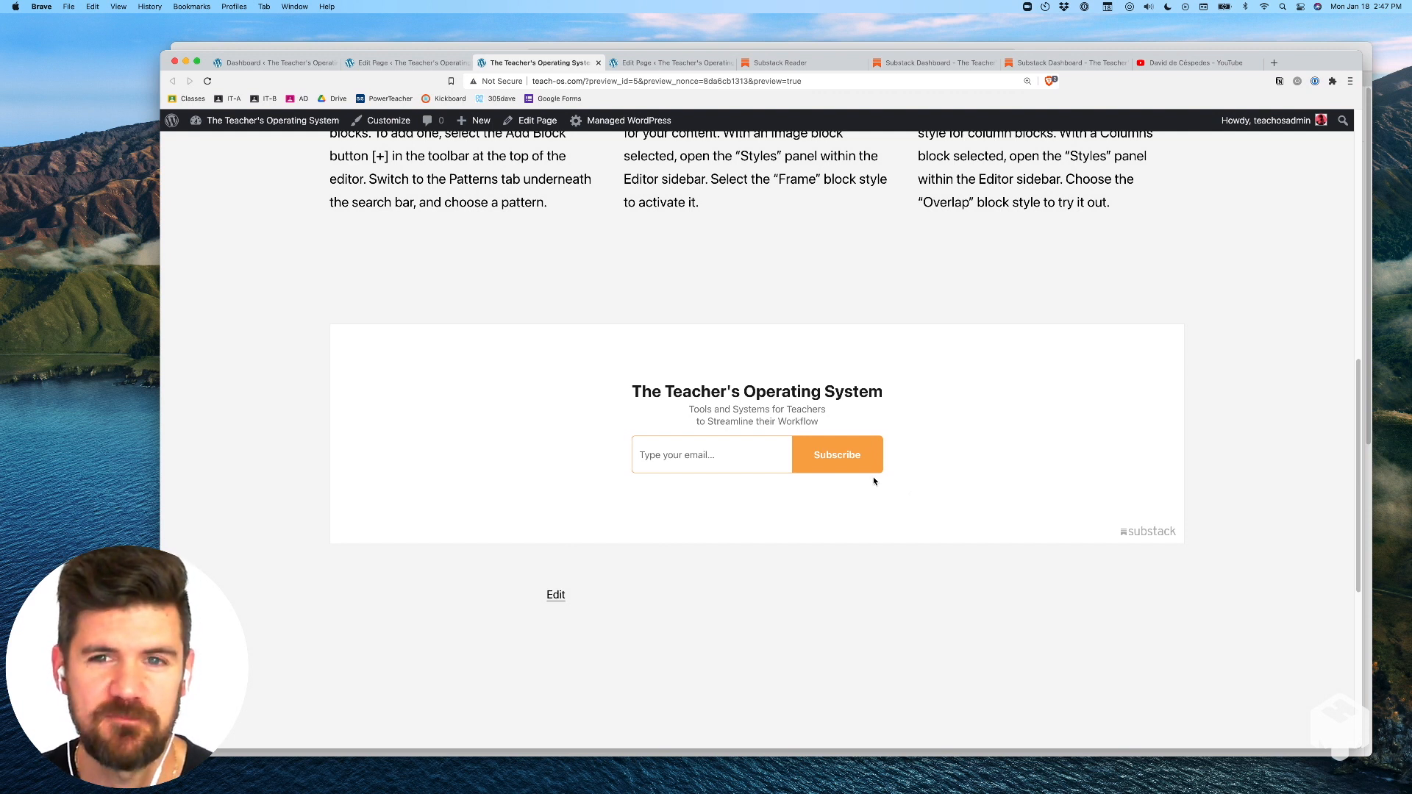